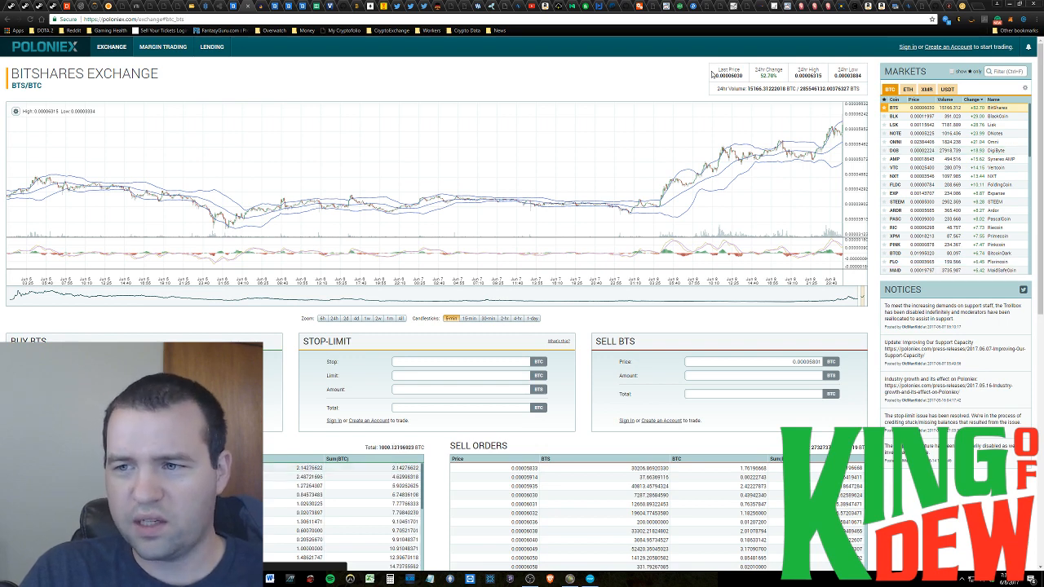
Browse the 1337coin home page's halving countdown and new-logo notice, then hover its navigation bar.
scroll(down, 3)
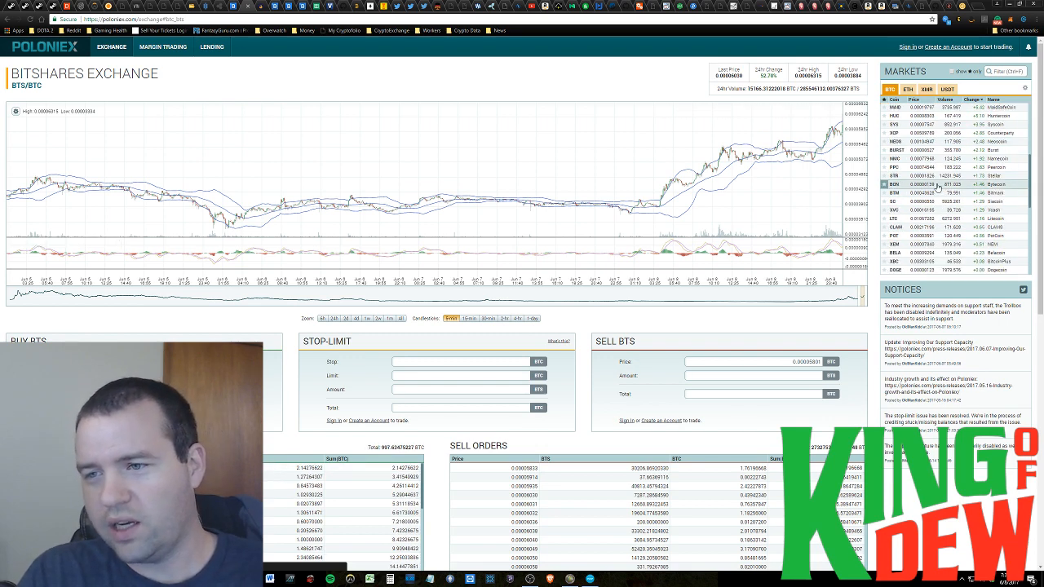
scroll(down, 3)
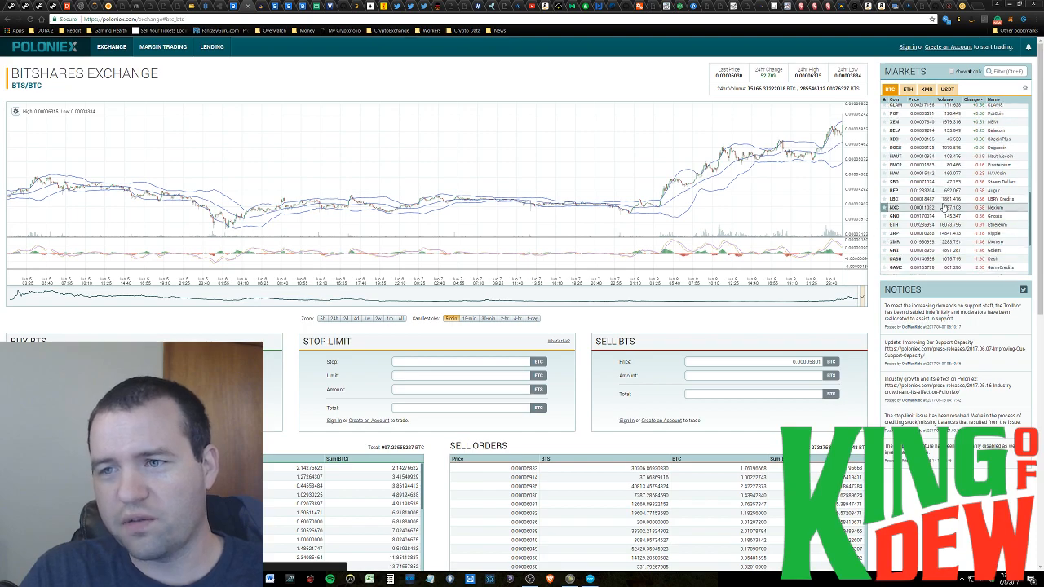
scroll(down, 3)
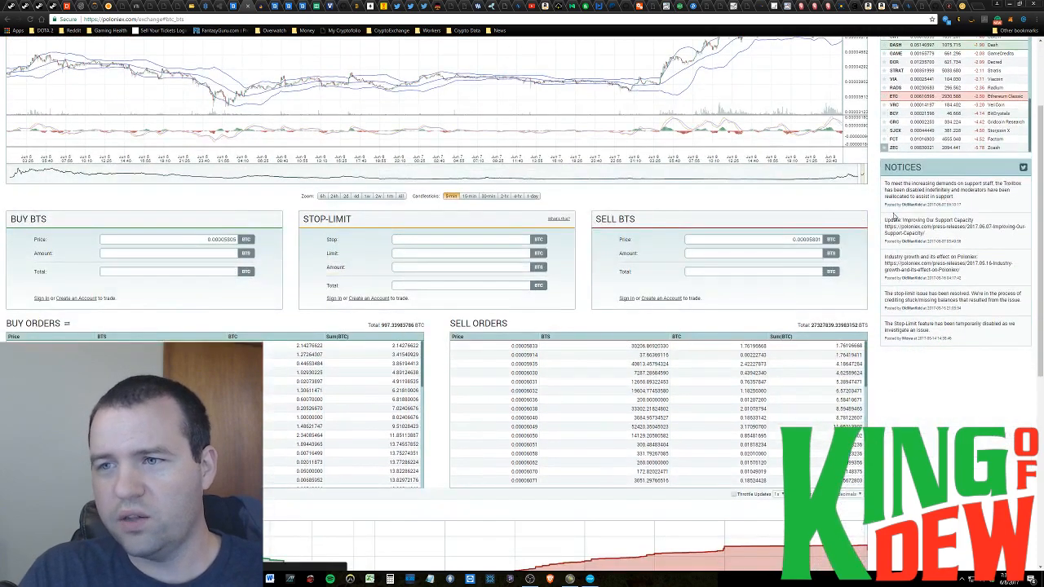
scroll(up, 3)
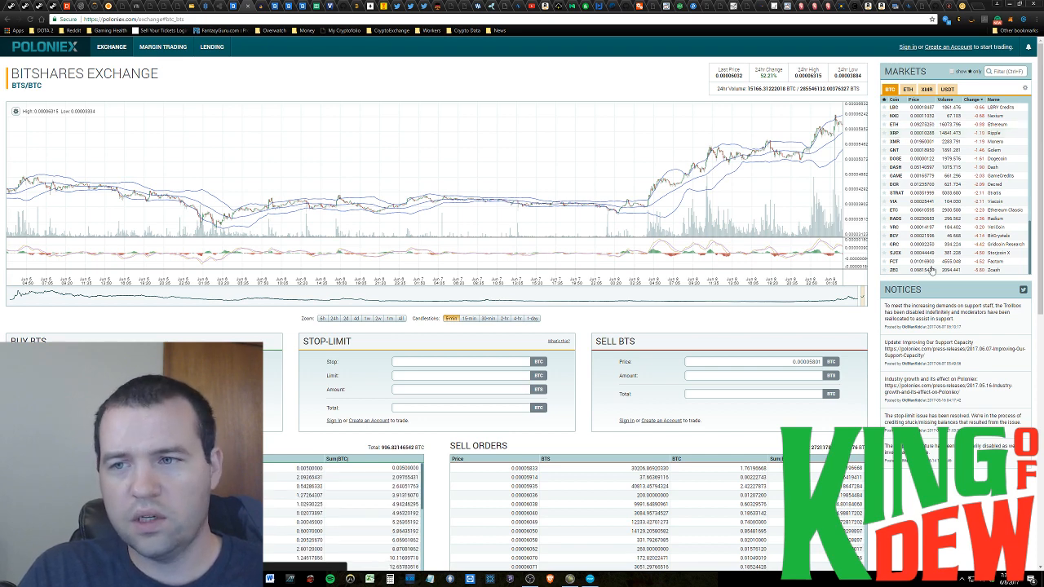
click(979, 99)
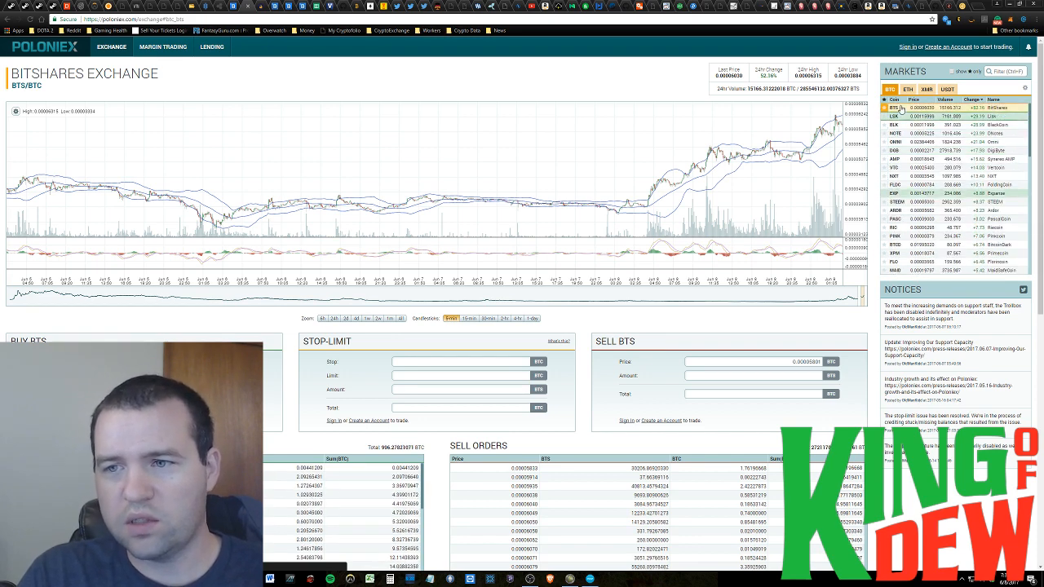
click(944, 100)
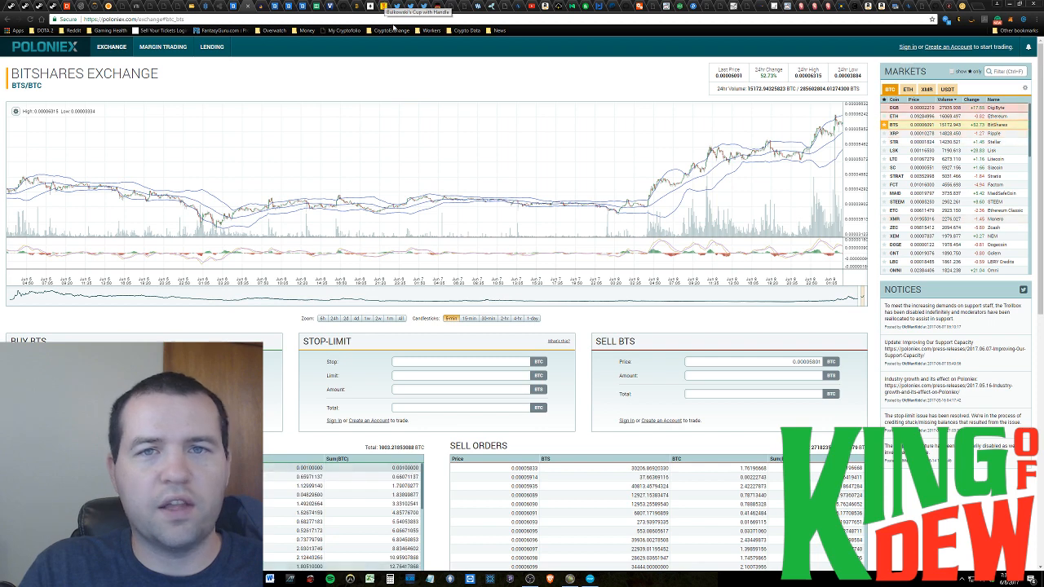
mouse_move(424, 68)
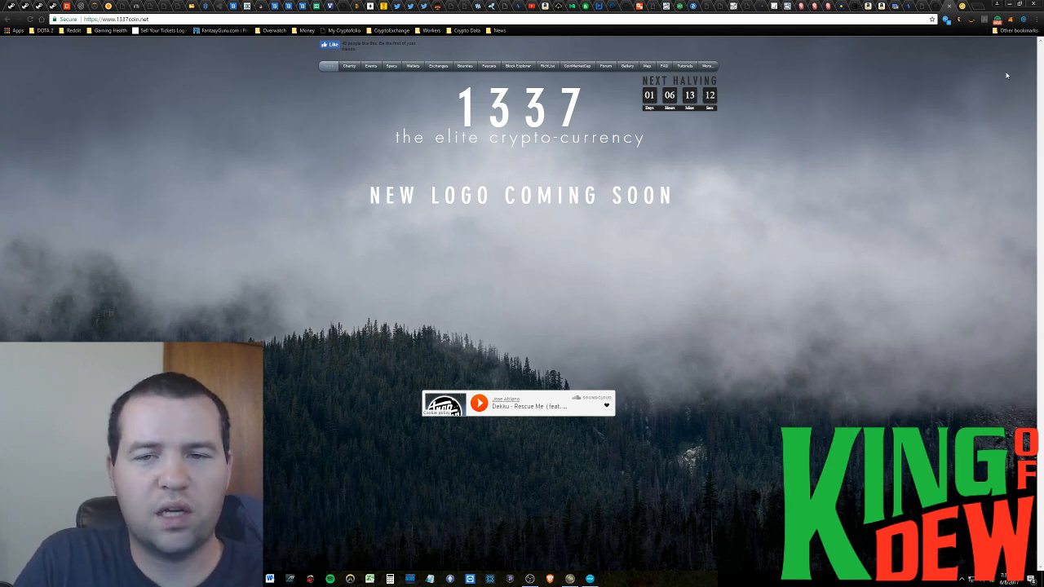
mouse_move(832, 163)
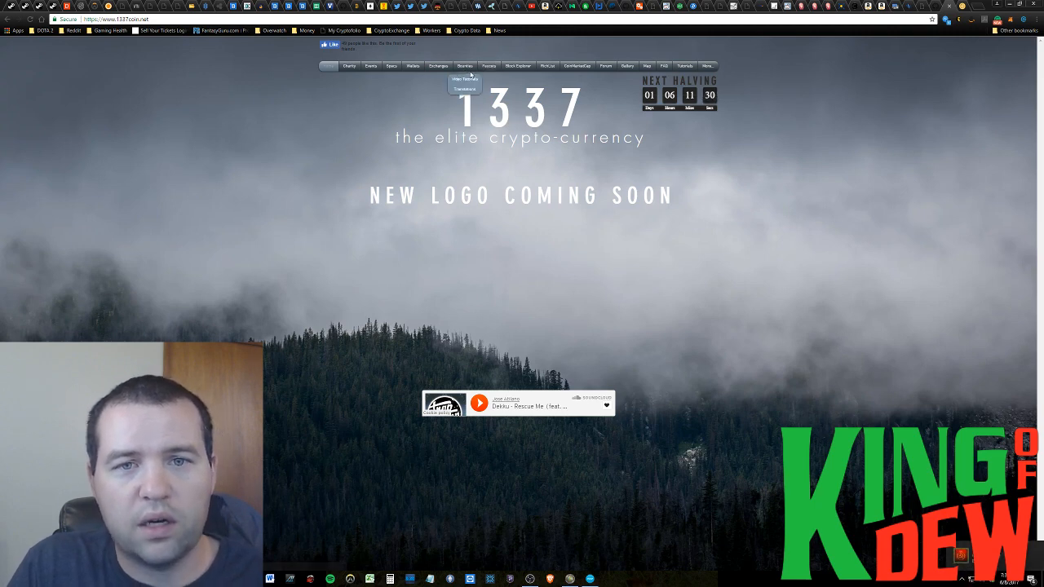
Show the 1337coin Faucets page listing CryptoFree, CryptoGuru and ThatCryptoChat faucets.
click(490, 66)
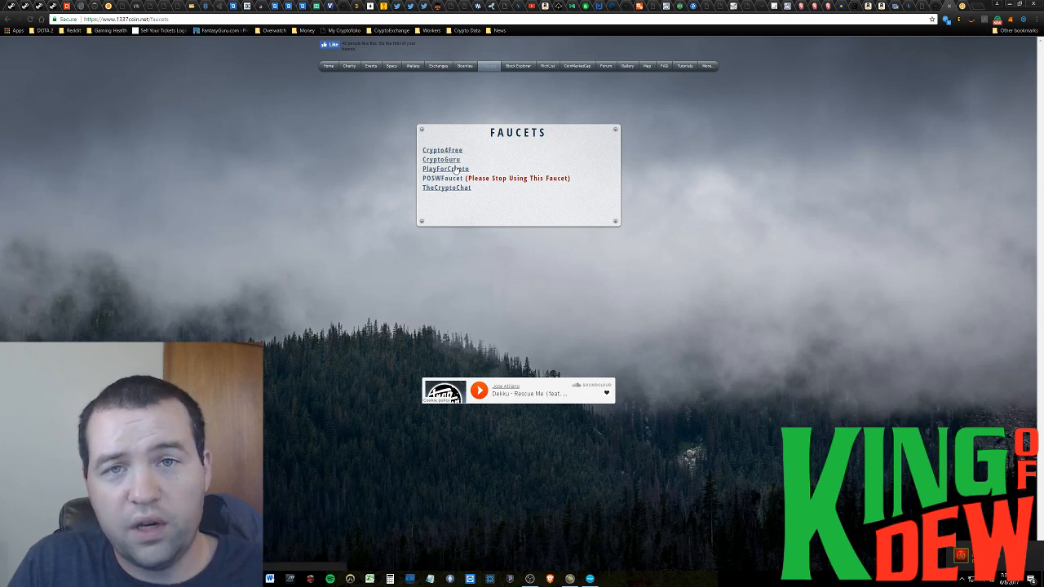
mouse_move(471, 121)
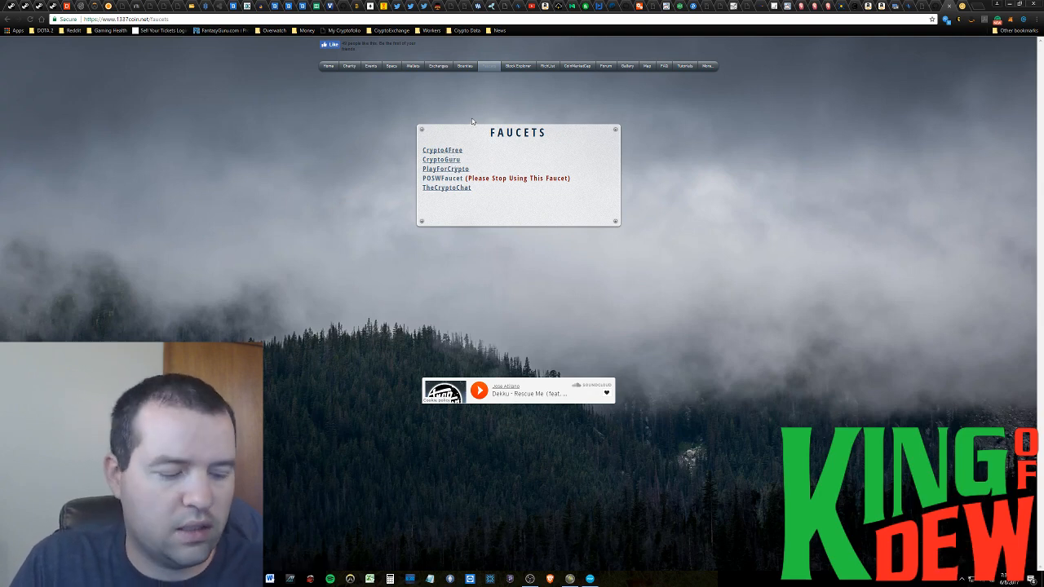
mouse_move(479, 111)
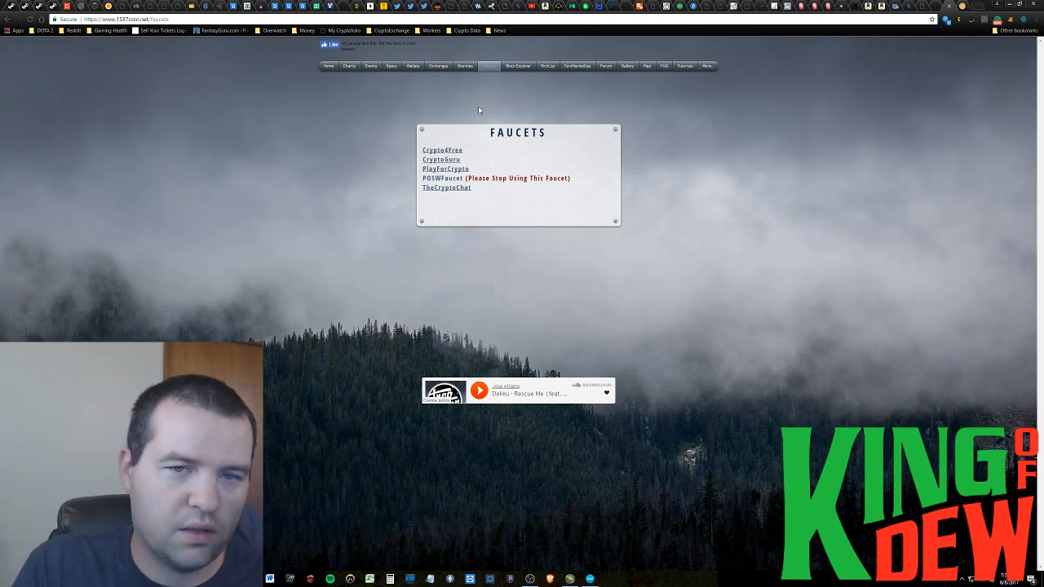
mouse_move(503, 90)
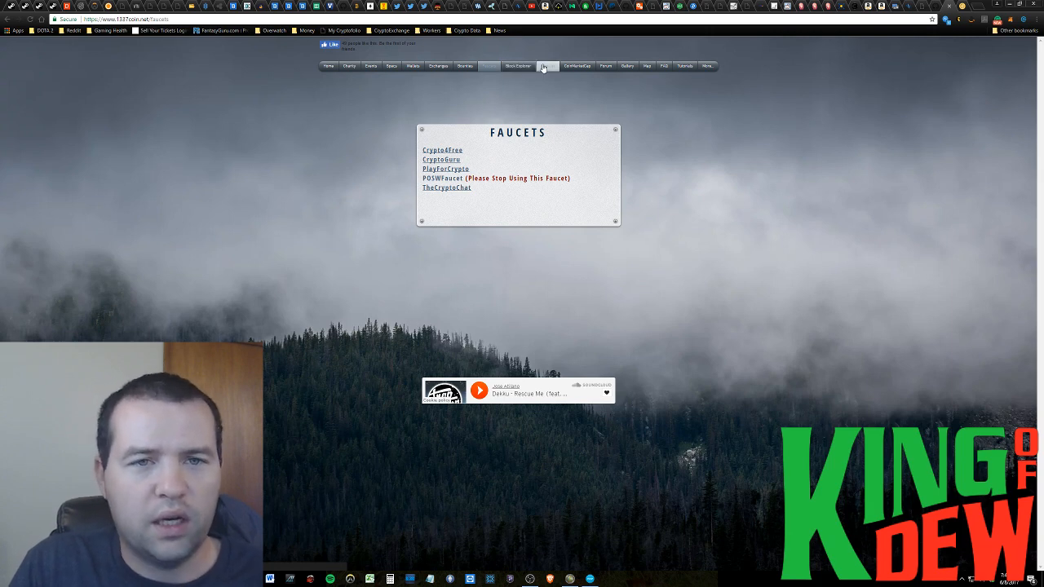
mouse_move(535, 89)
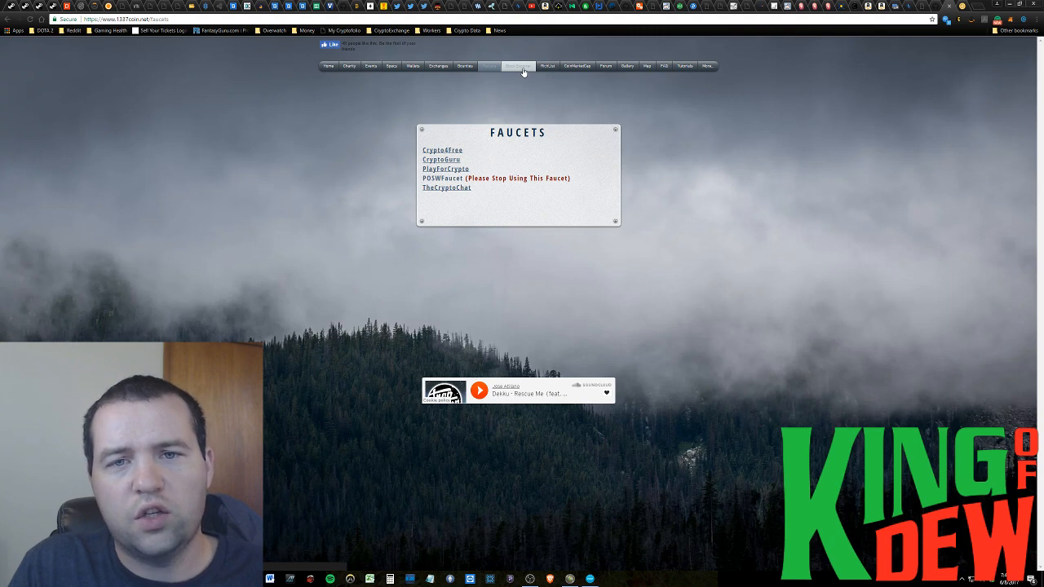
View the cryptoID 1337 block explorer and its Latest Blocks table.
click(519, 65)
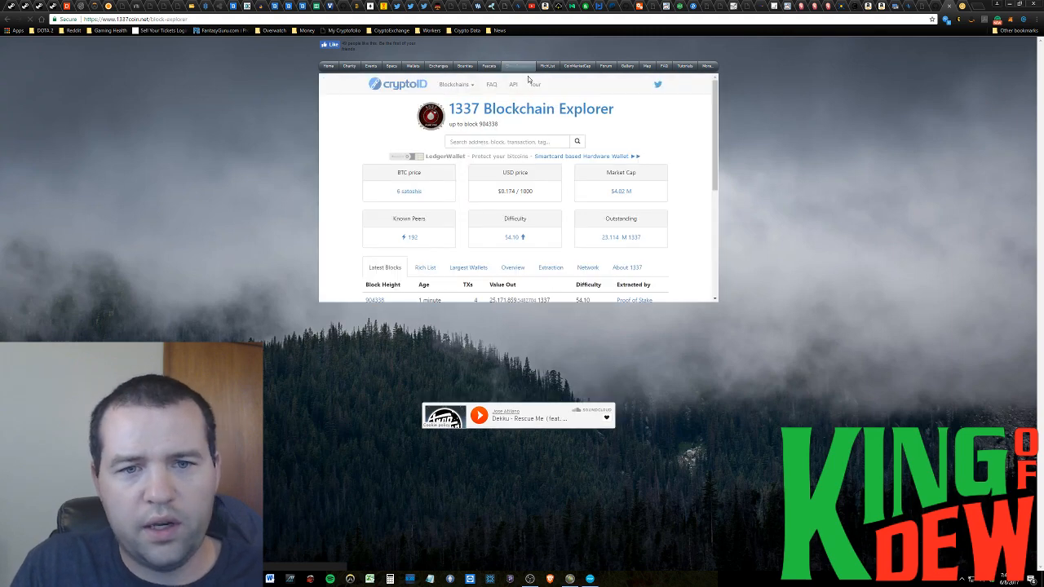
scroll(down, 3)
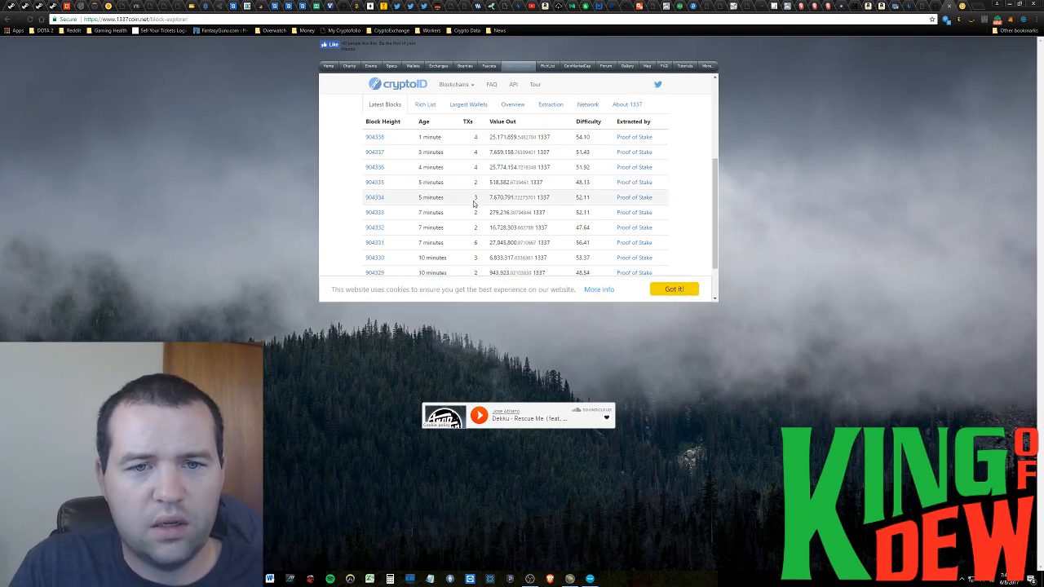
mouse_move(584, 132)
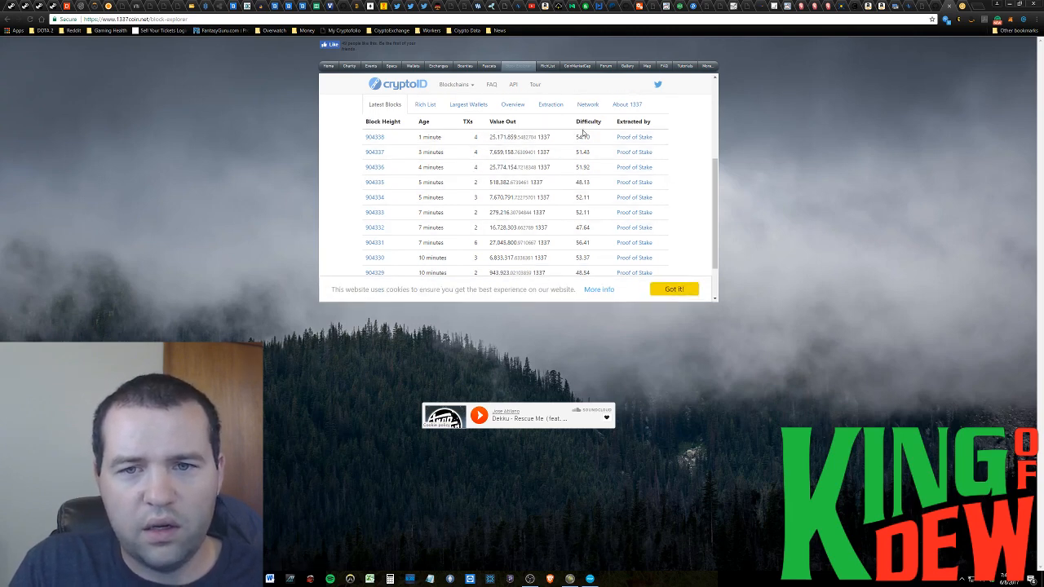
scroll(up, 3)
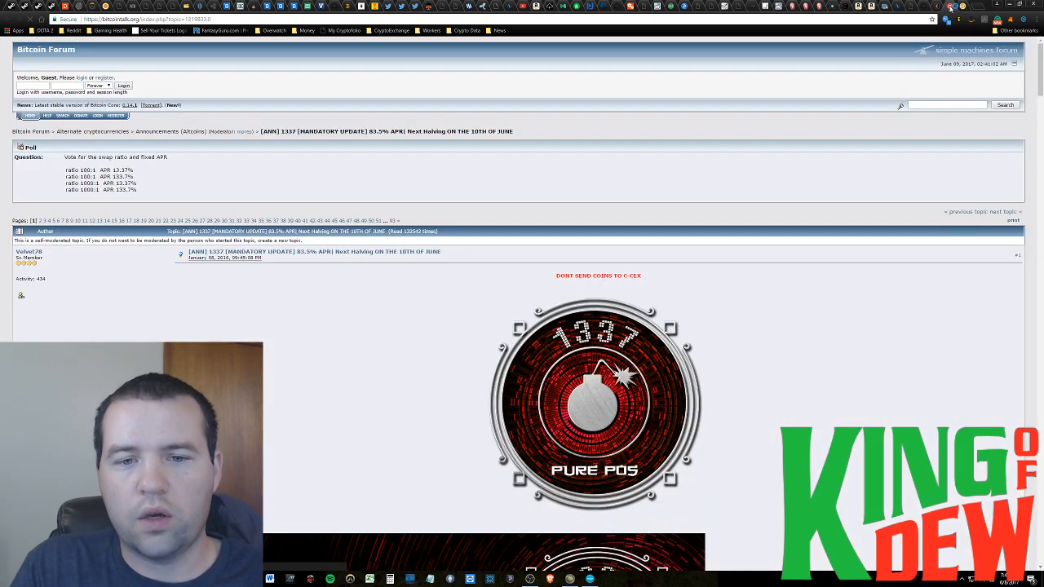
Read past the 1337 [ANN] spec image and follow its Block Explorer link to cryptoID.
scroll(down, 3)
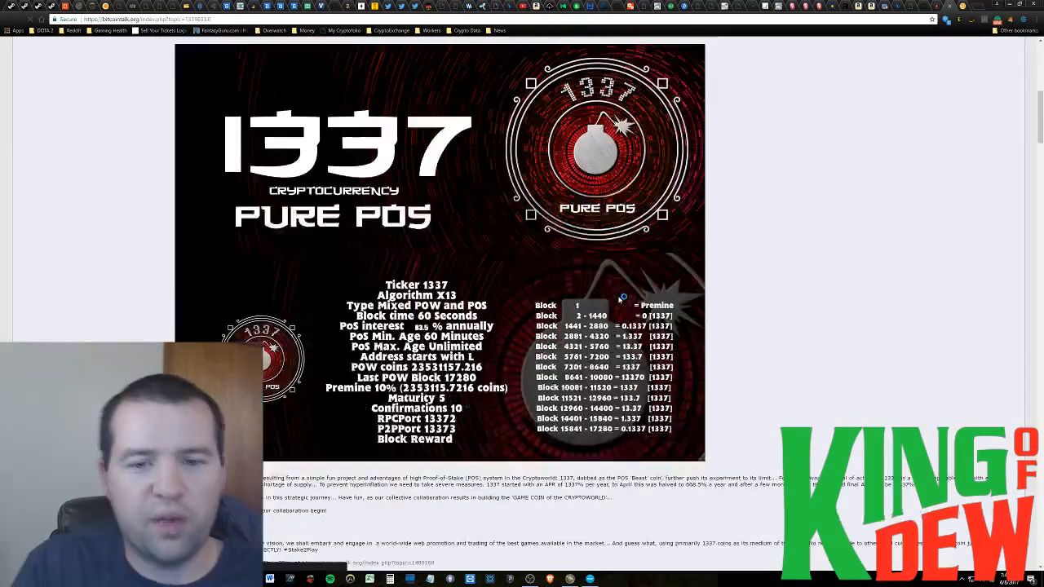
scroll(down, 3)
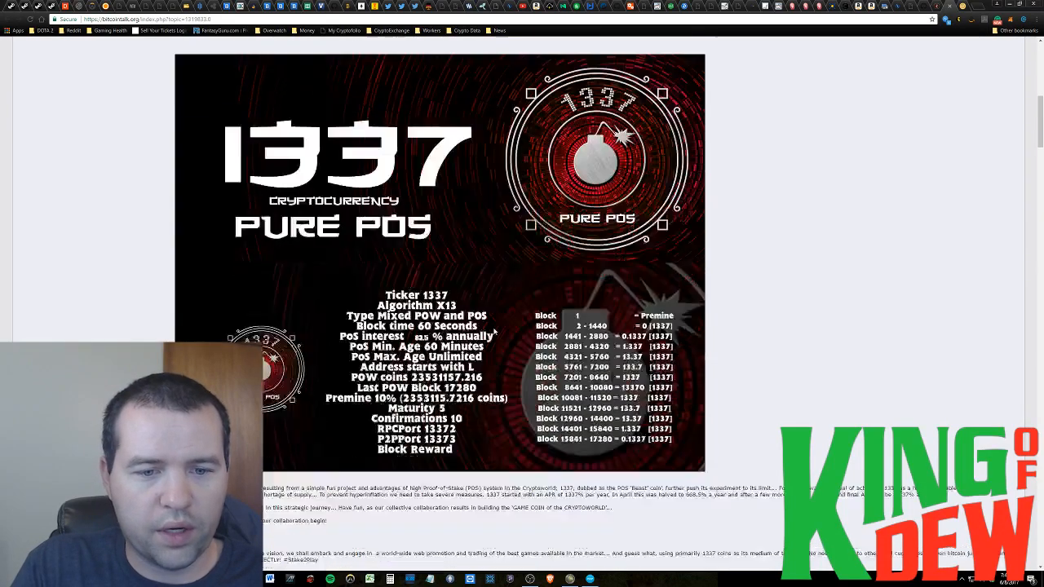
scroll(down, 3)
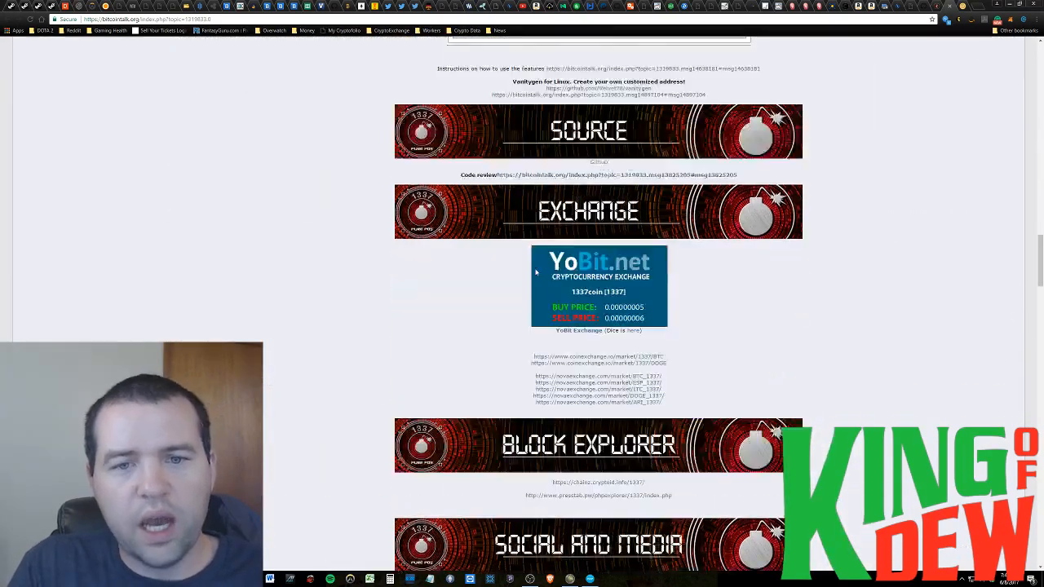
click(597, 483)
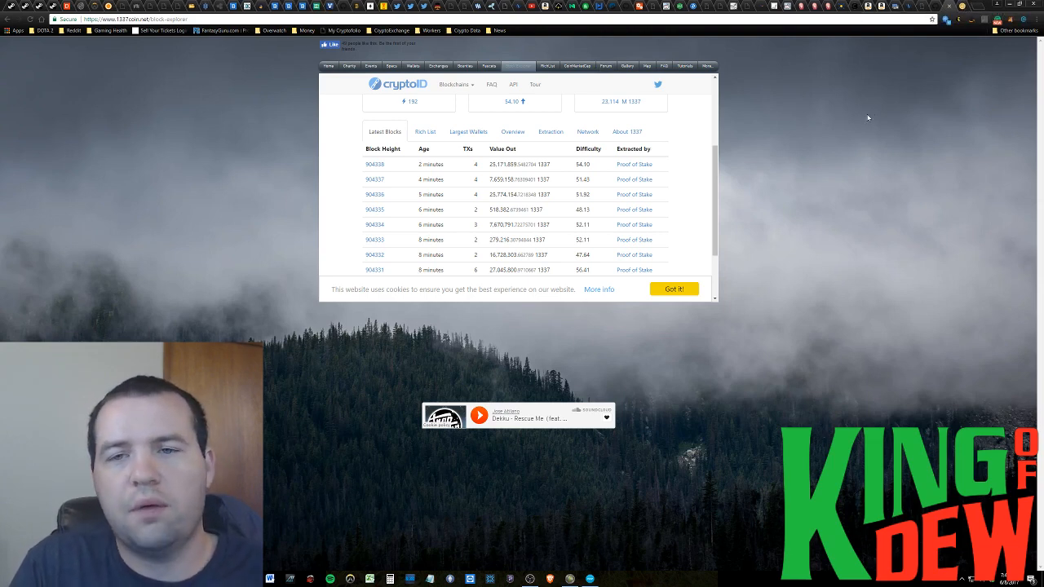
mouse_move(873, 101)
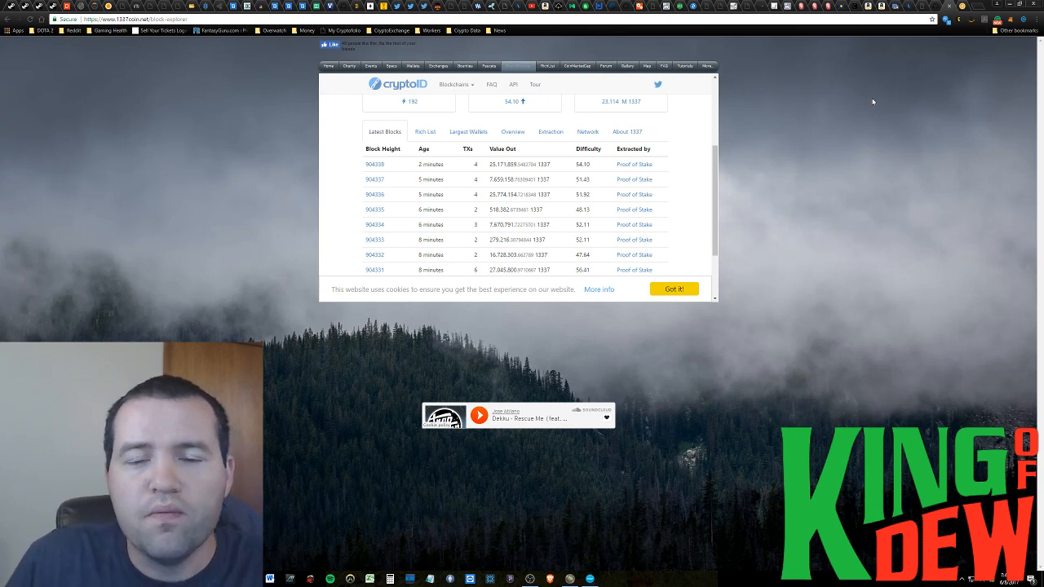
mouse_move(946, 3)
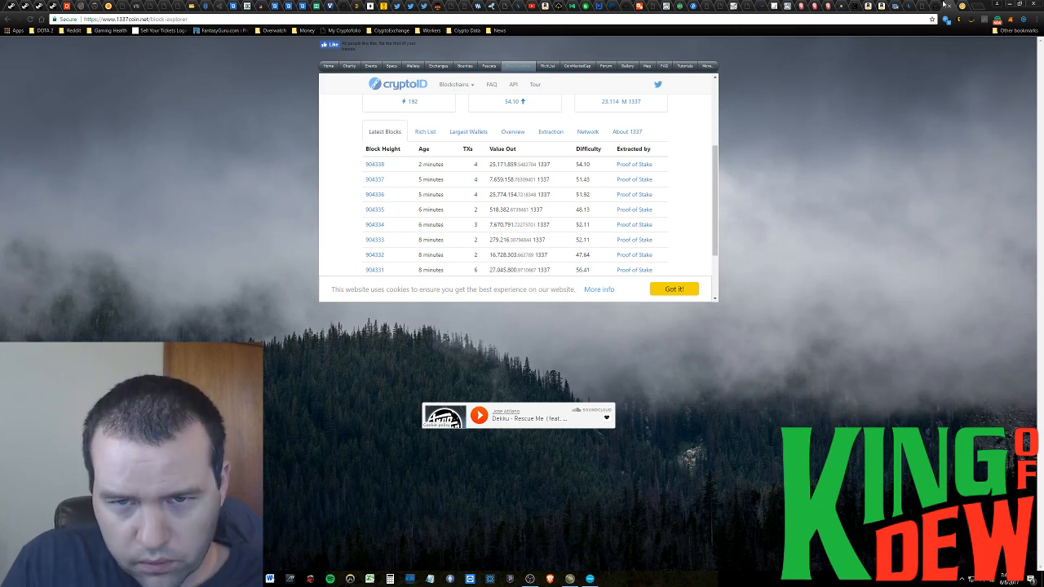
mouse_move(857, 188)
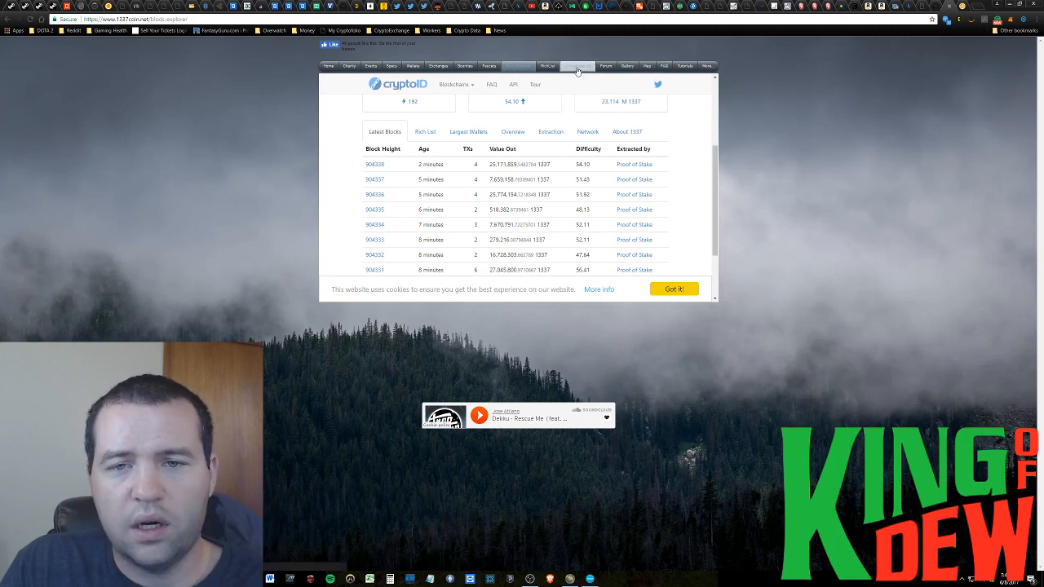
Return to the 1337 ANN thread, browse its bounties and downloads, marking the Snake faucet line.
click(577, 66)
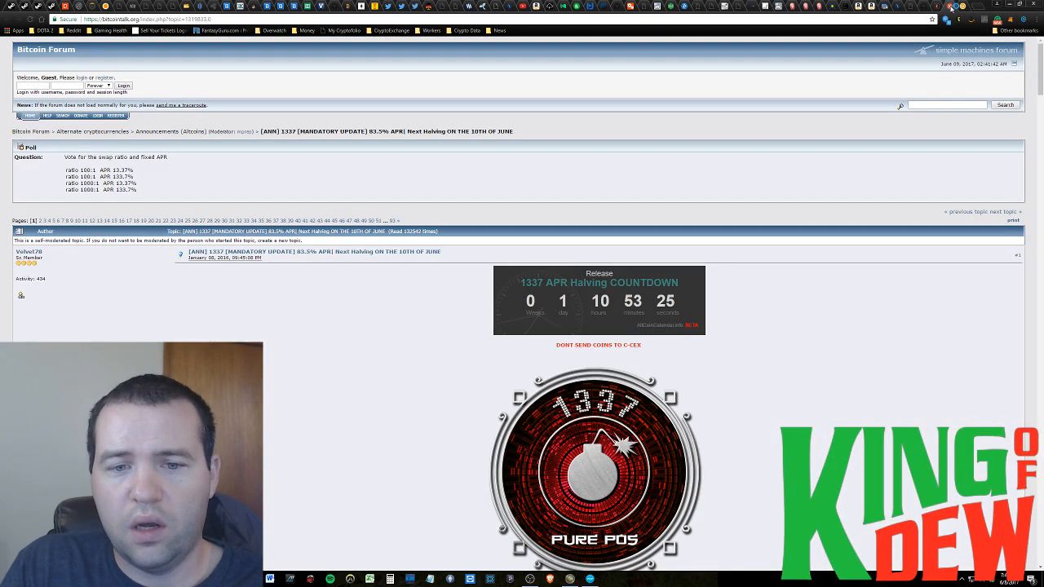
scroll(down, 3)
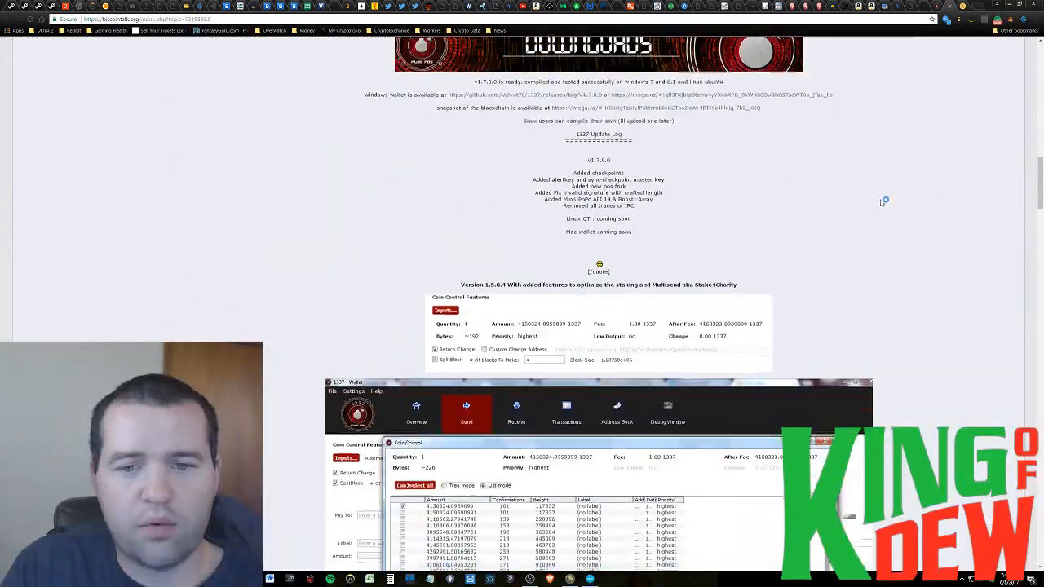
scroll(up, 3)
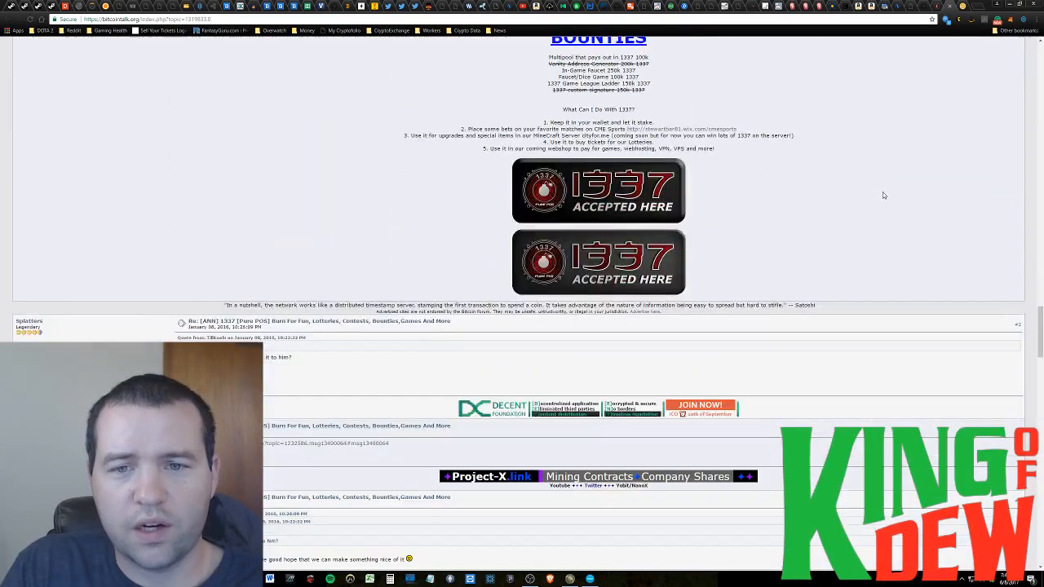
scroll(up, 3)
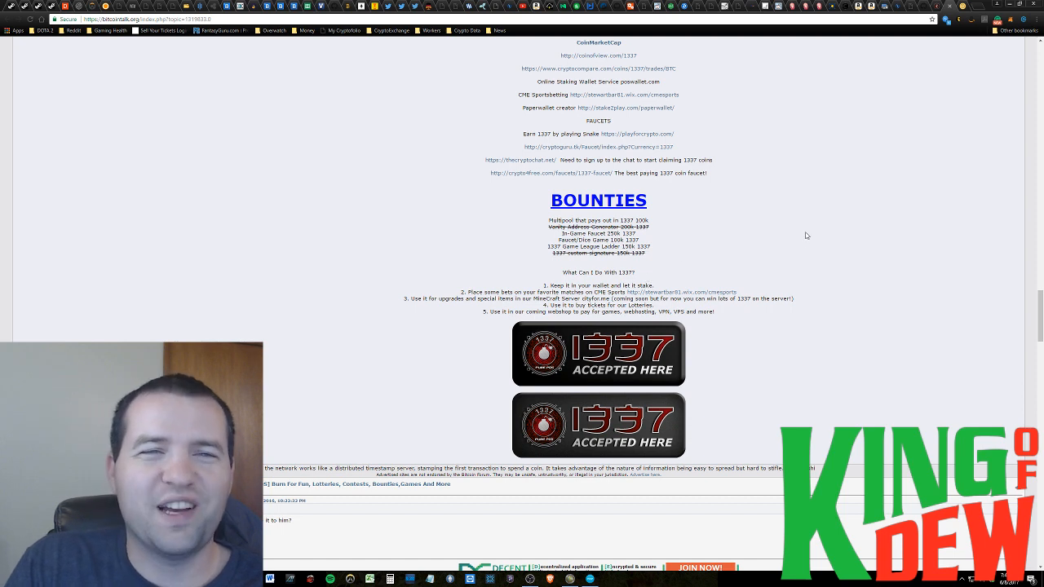
mouse_move(829, 310)
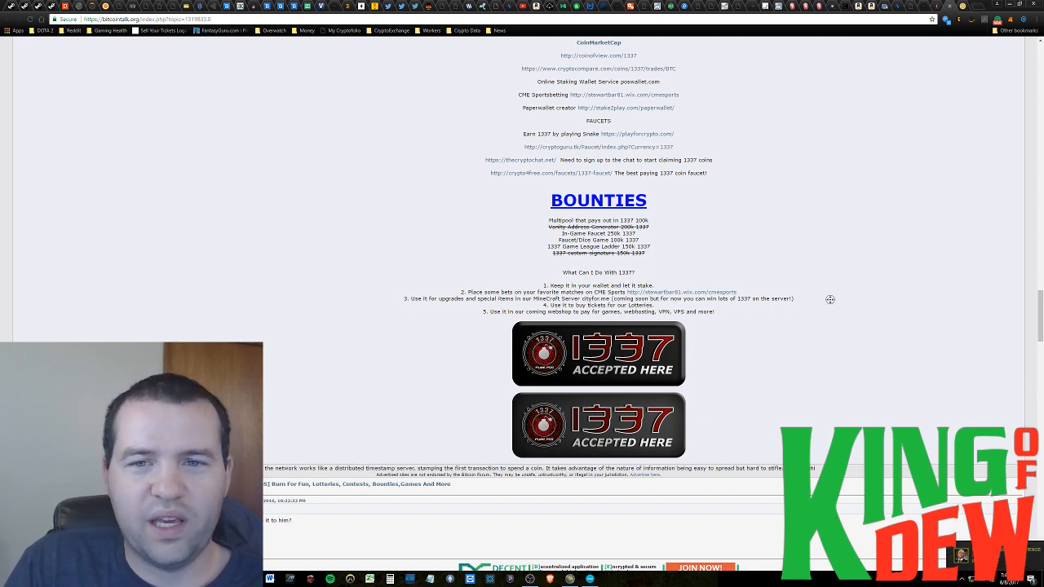
scroll(up, 3)
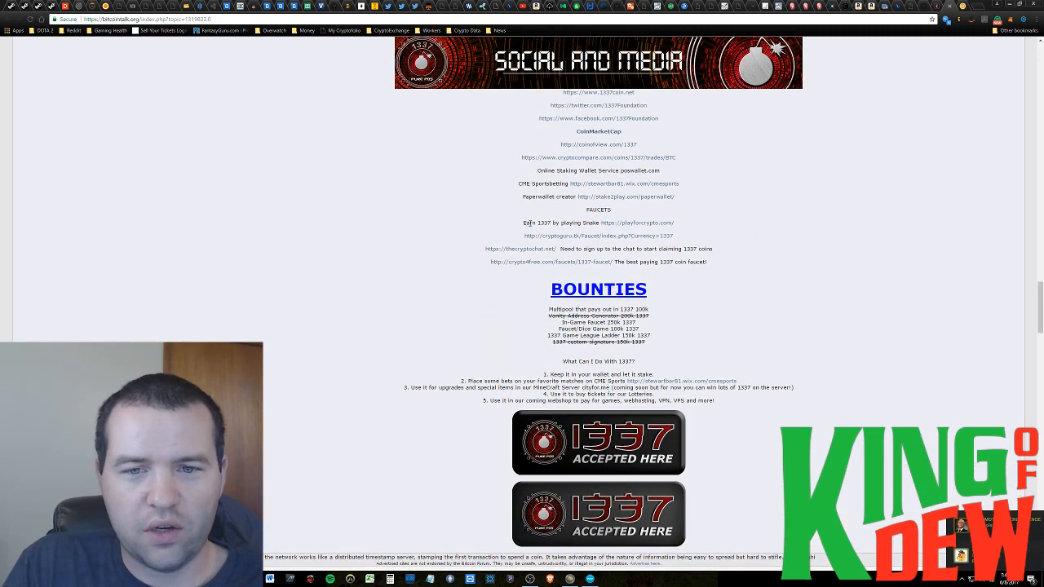
mouse_move(744, 215)
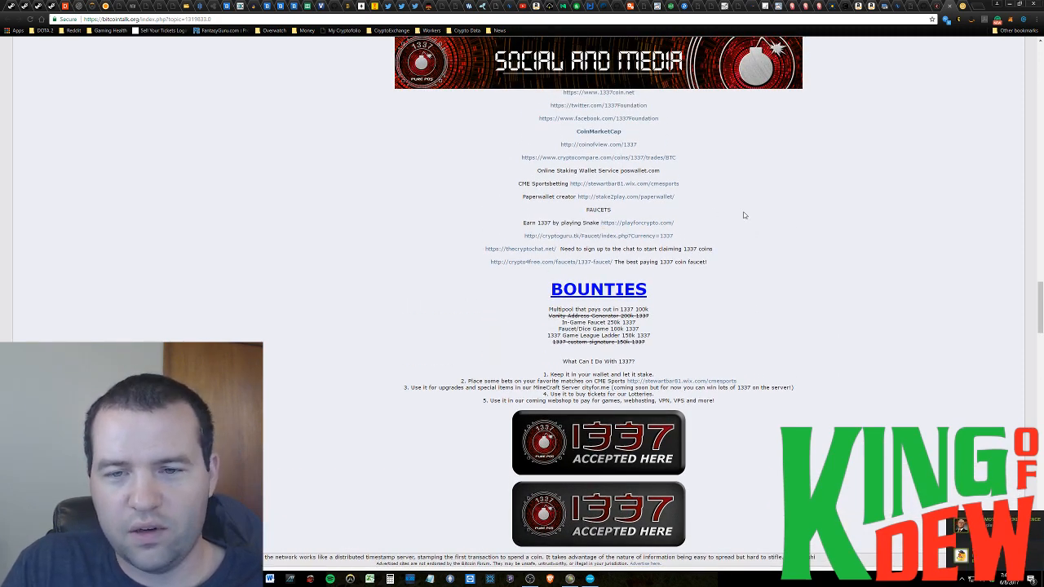
double_click(561, 221)
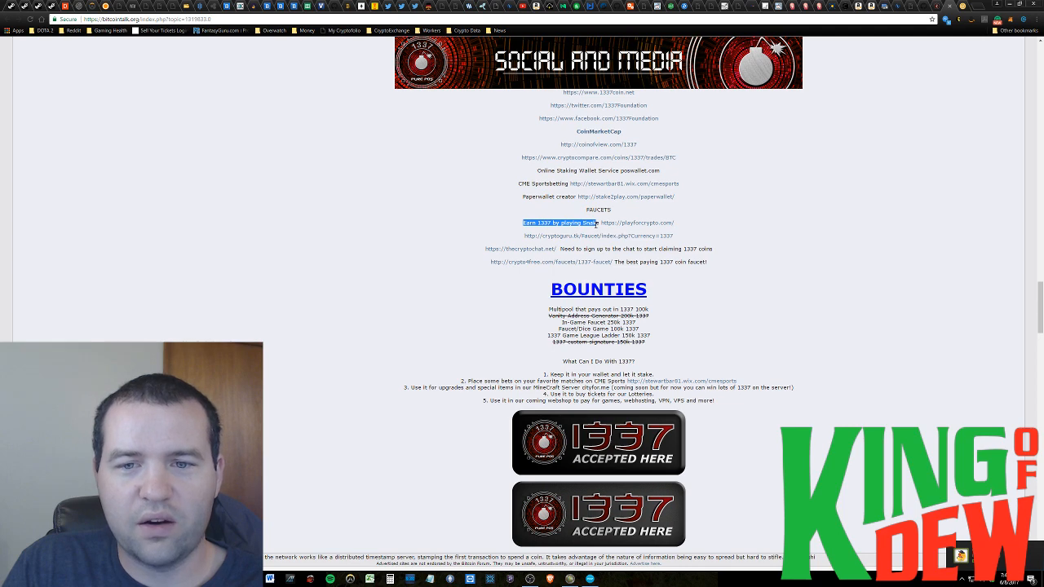
mouse_move(737, 217)
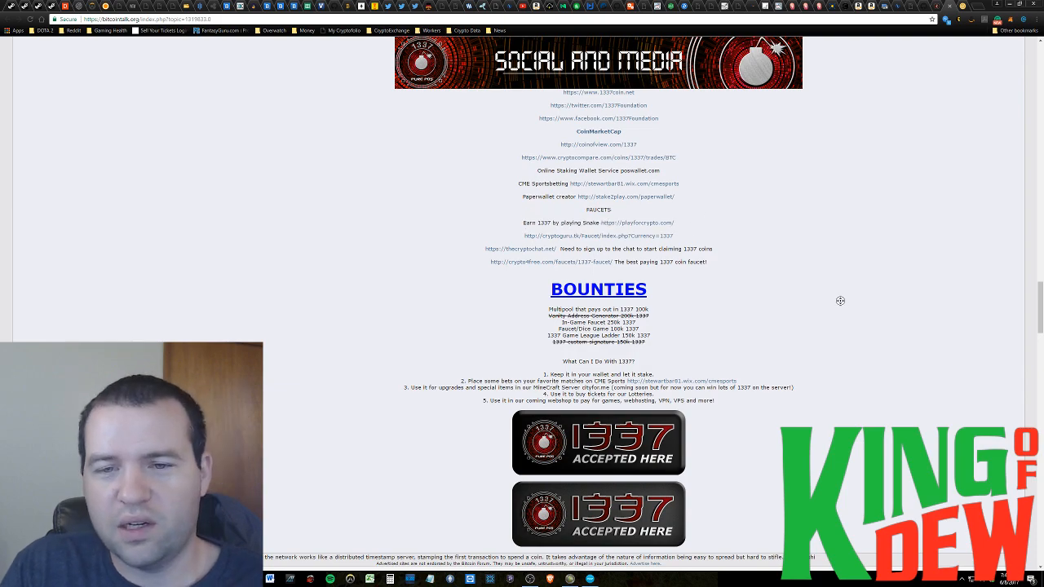
scroll(up, 3)
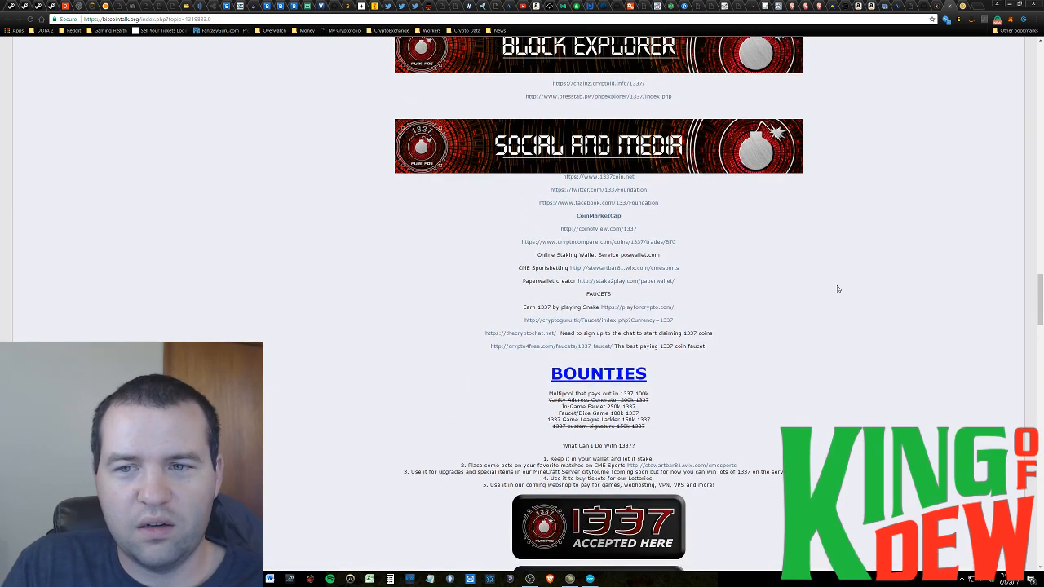
scroll(up, 3)
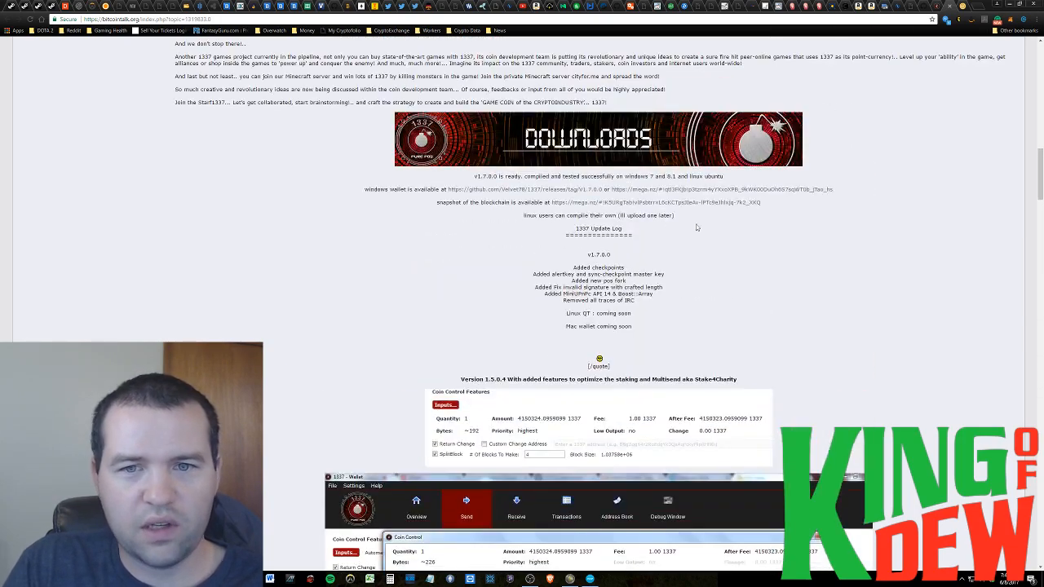
Read down the 1337 thread from the halving countdown past specs to explorer, social and bounties links.
scroll(down, 3)
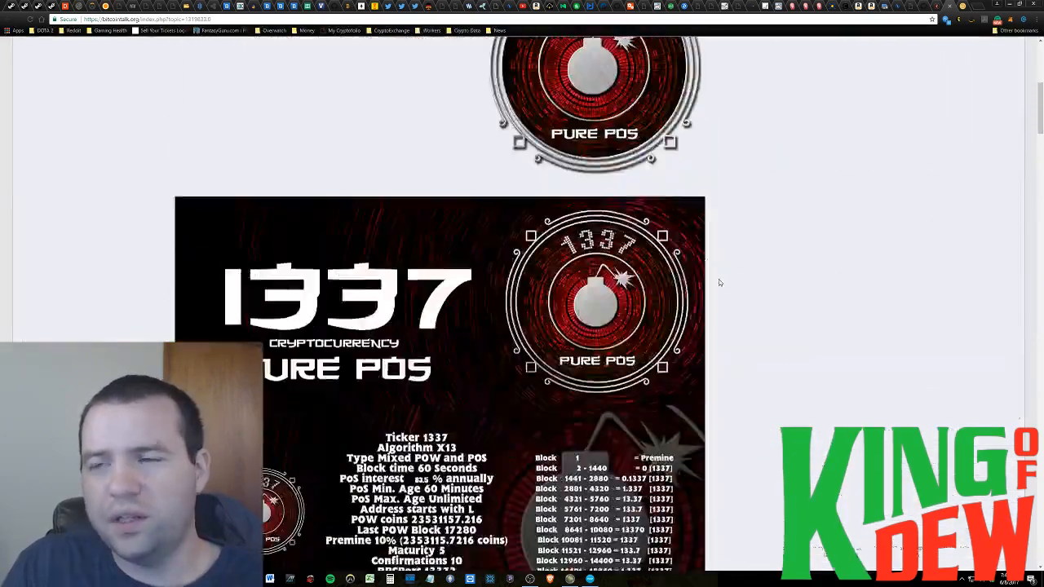
scroll(up, 3)
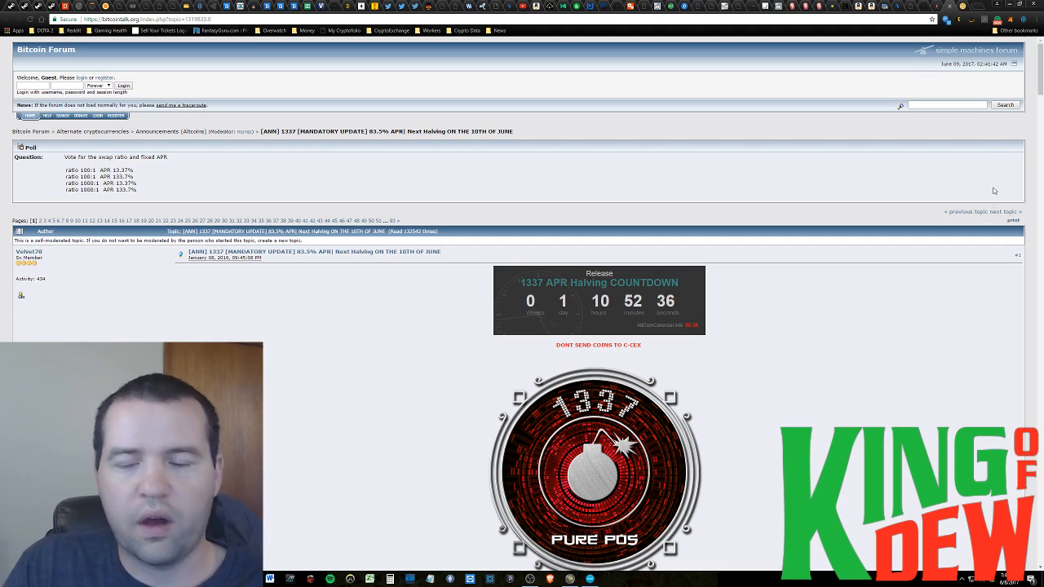
mouse_move(923, 85)
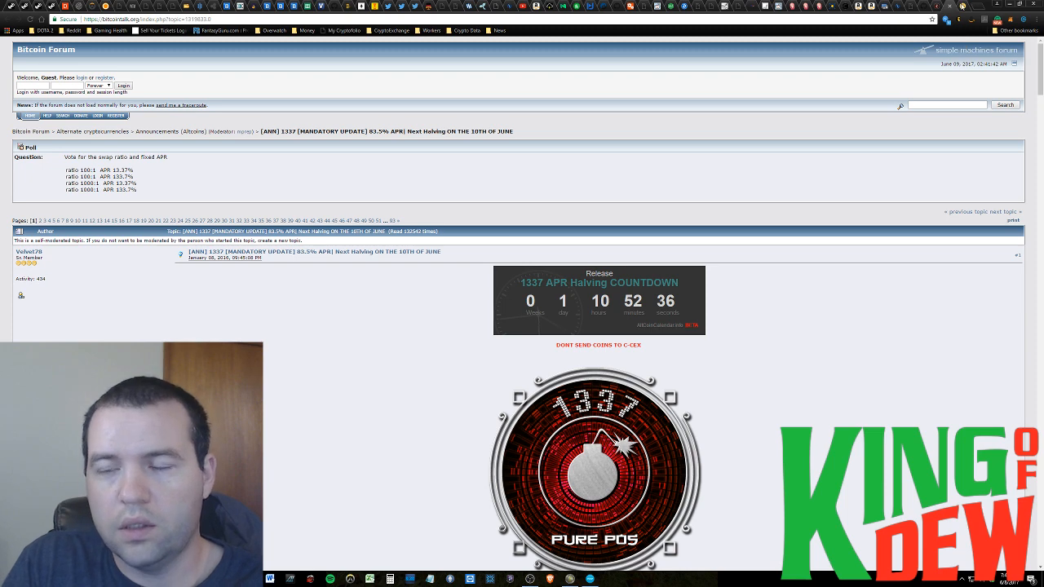
scroll(up, 3)
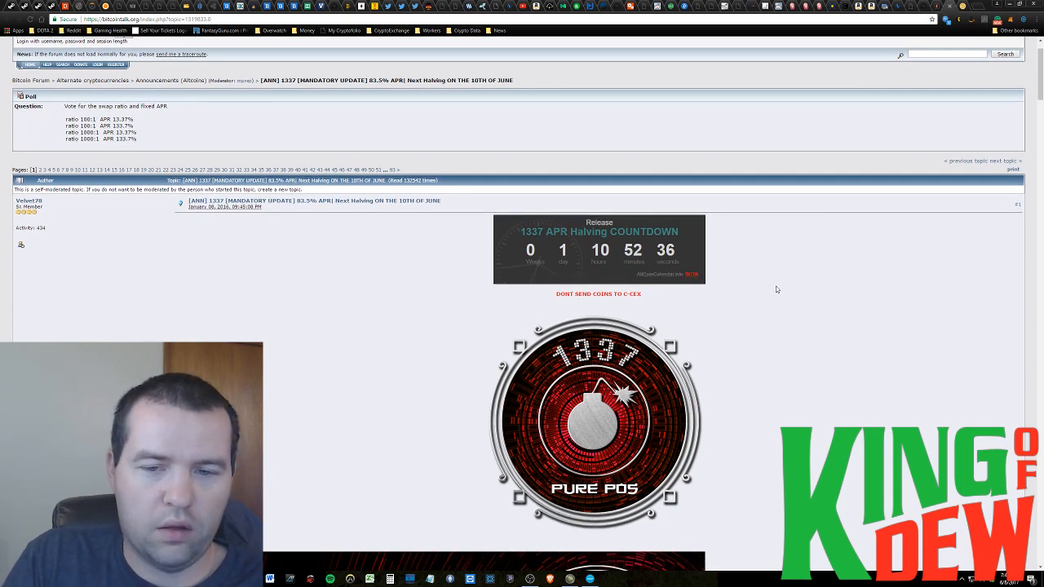
mouse_move(773, 294)
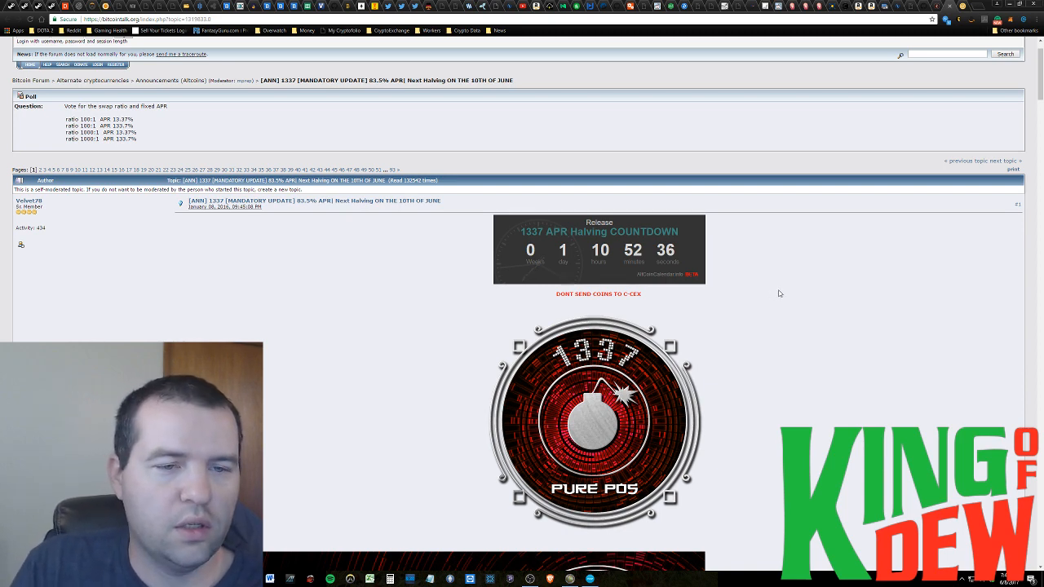
mouse_move(822, 324)
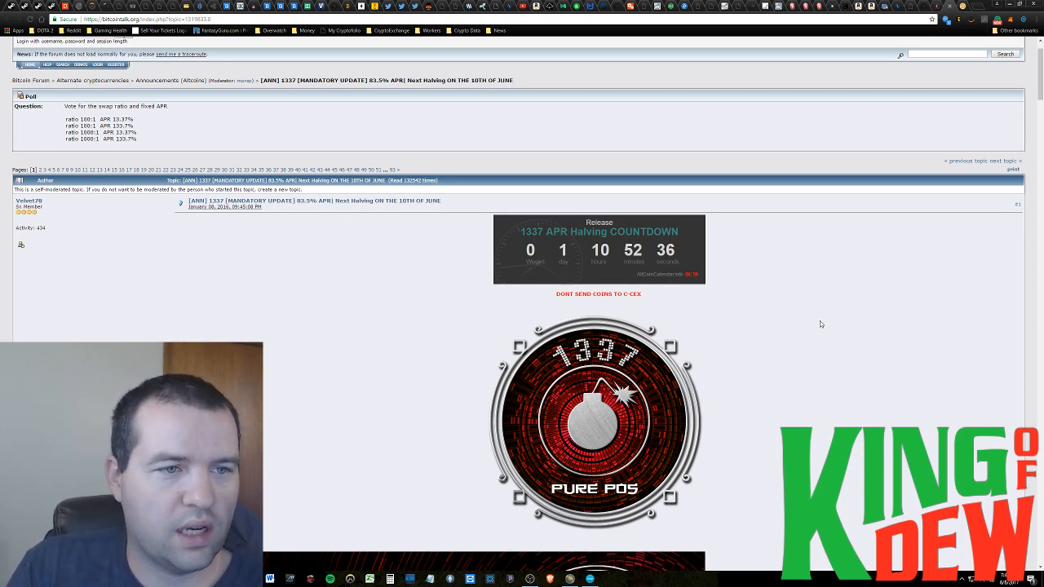
scroll(down, 3)
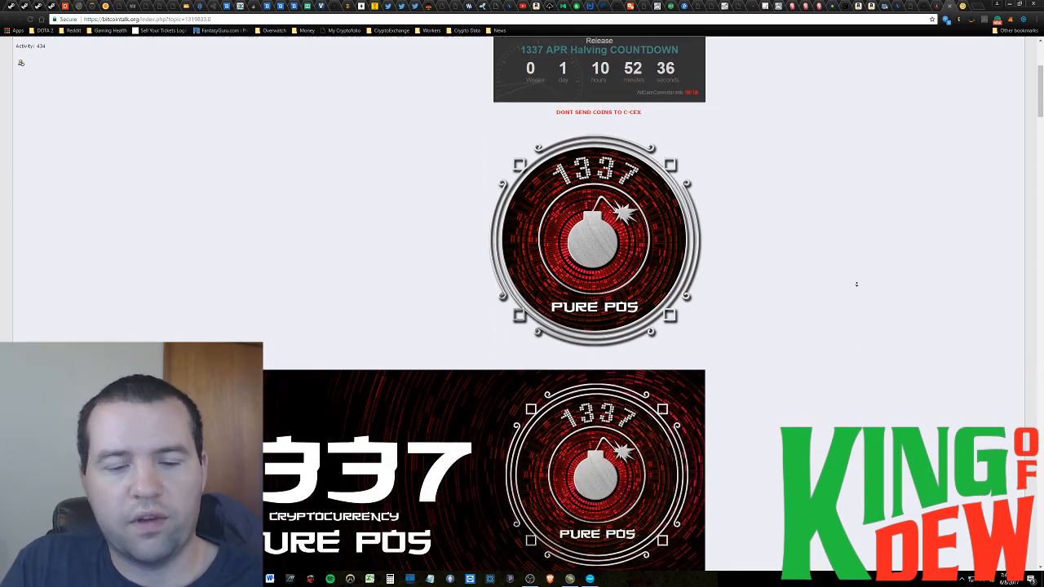
scroll(down, 3)
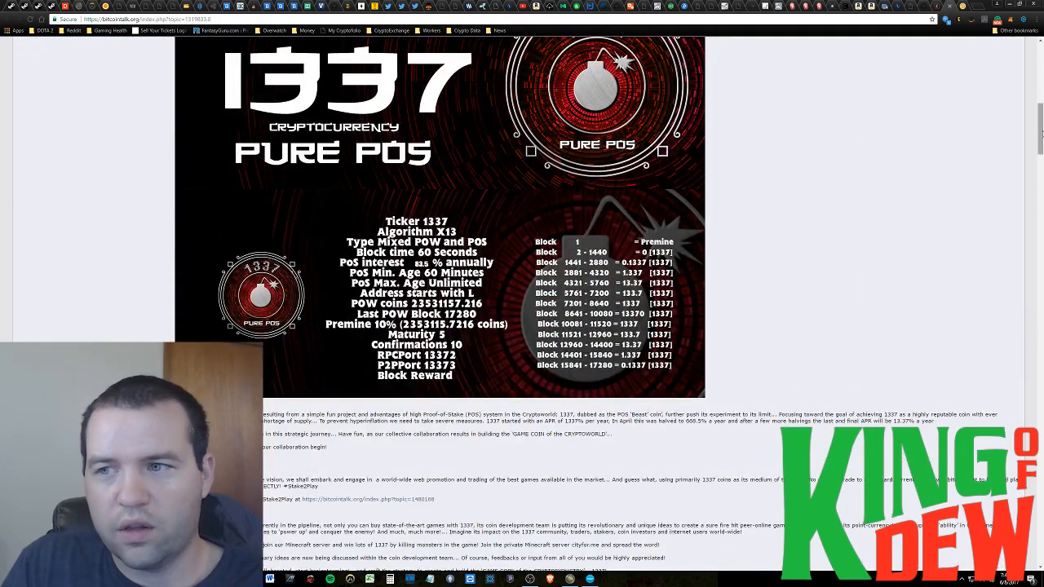
scroll(down, 3)
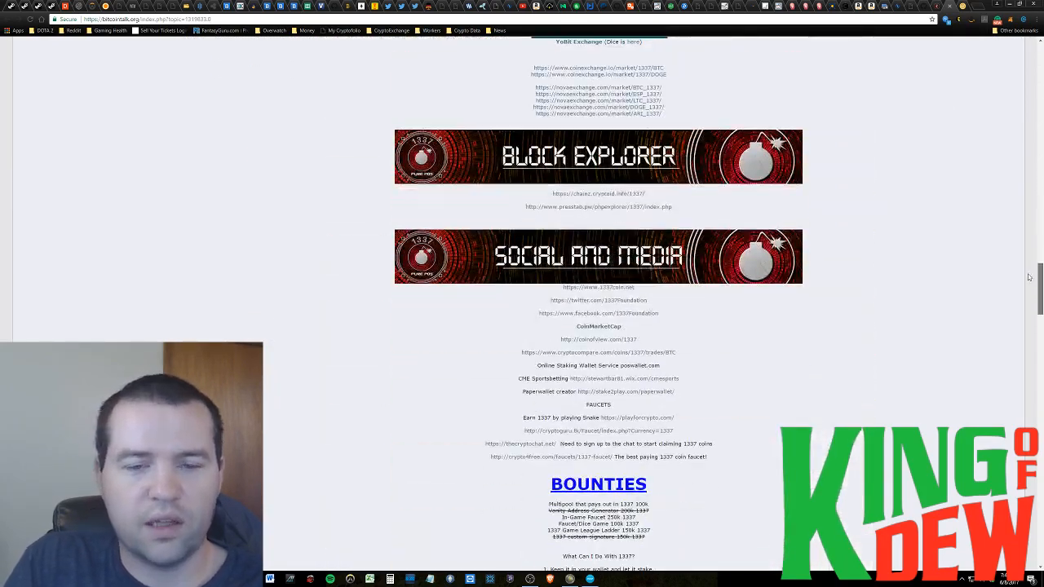
Go past the bounties and wallet screenshots, then back to the thread's top halving countdown.
scroll(down, 3)
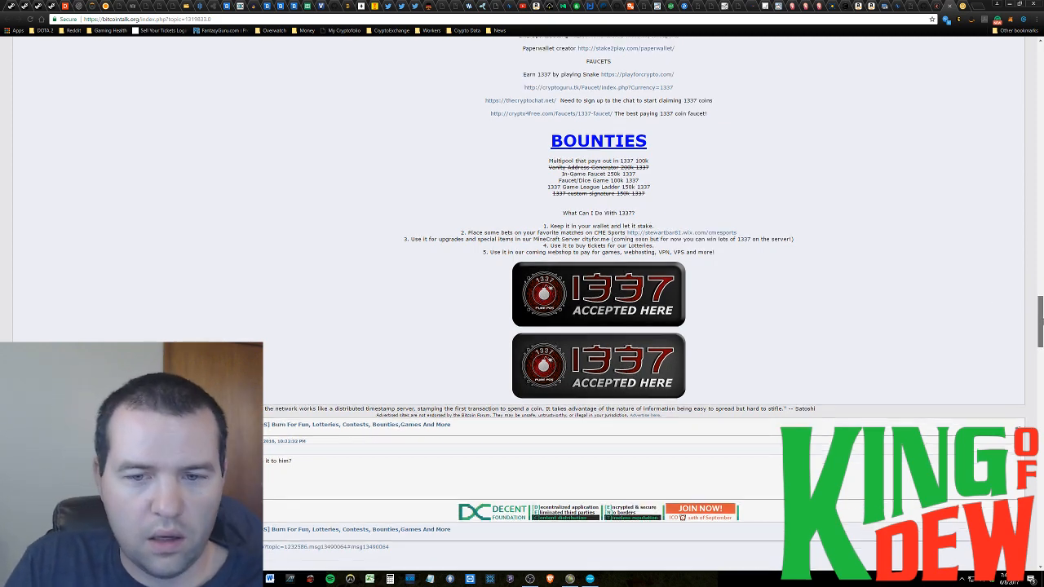
scroll(up, 3)
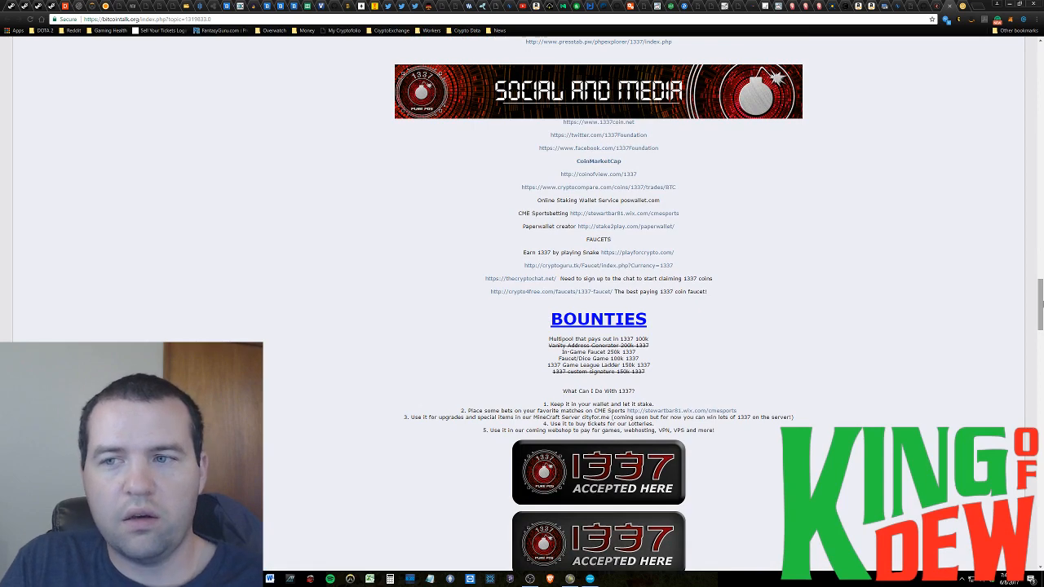
scroll(up, 3)
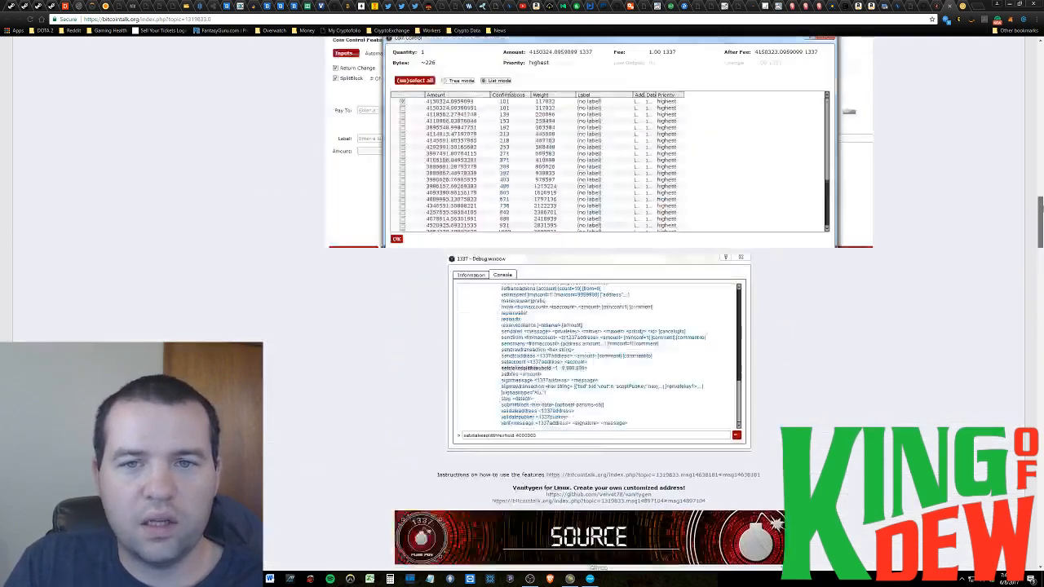
click(396, 238)
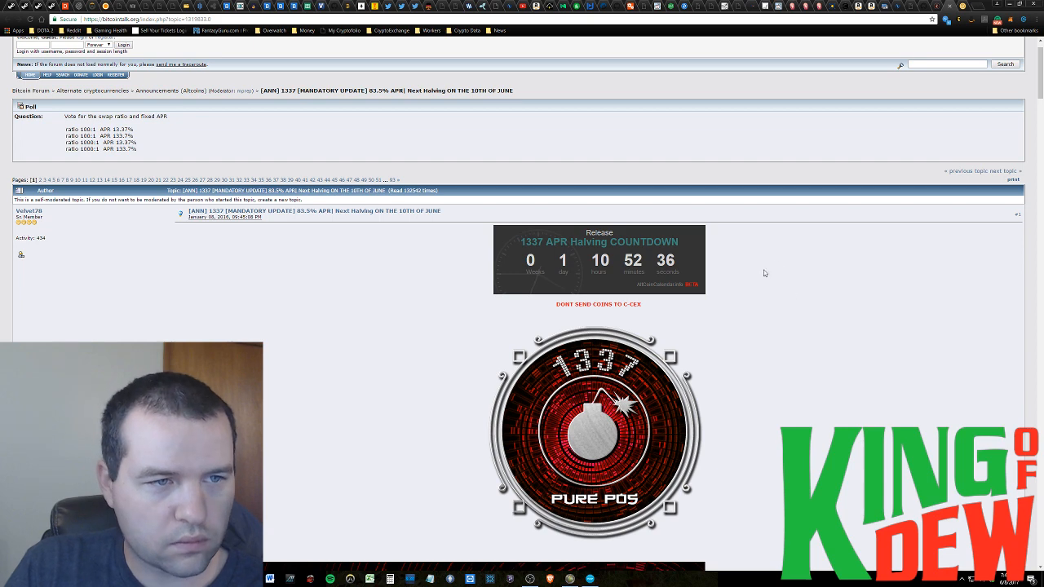
mouse_move(952, 86)
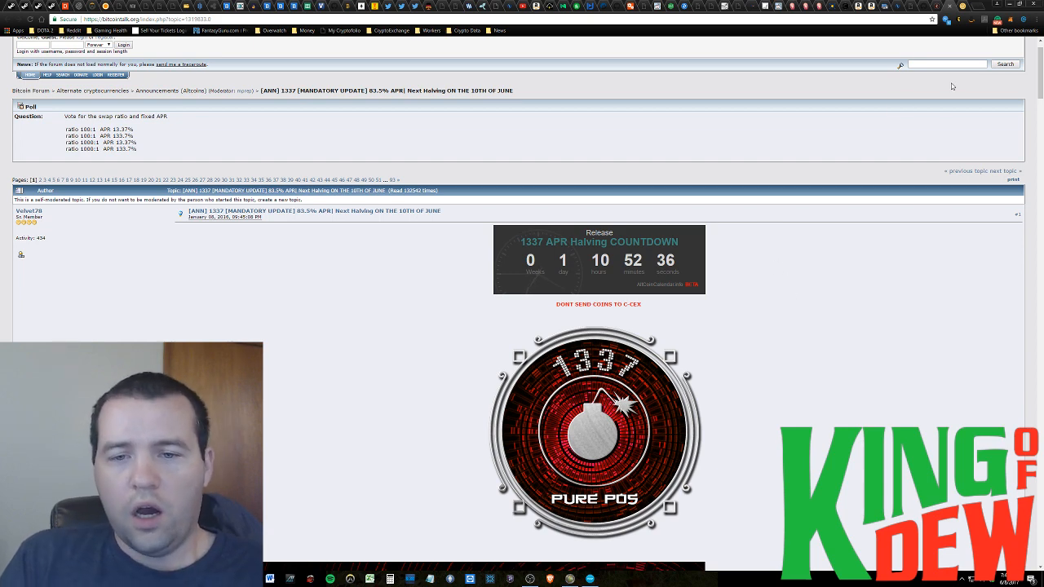
mouse_move(922, 106)
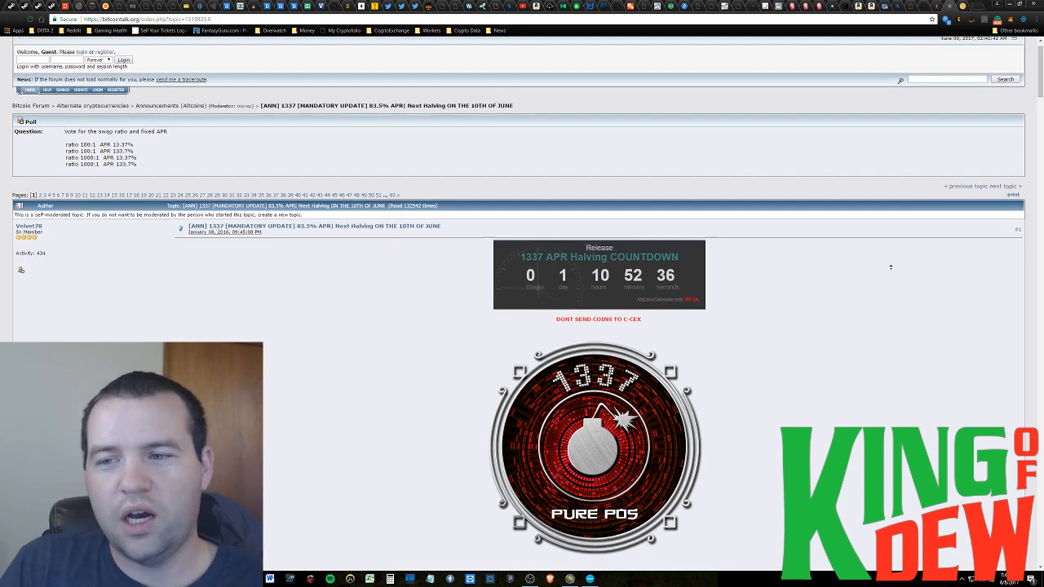
scroll(up, 3)
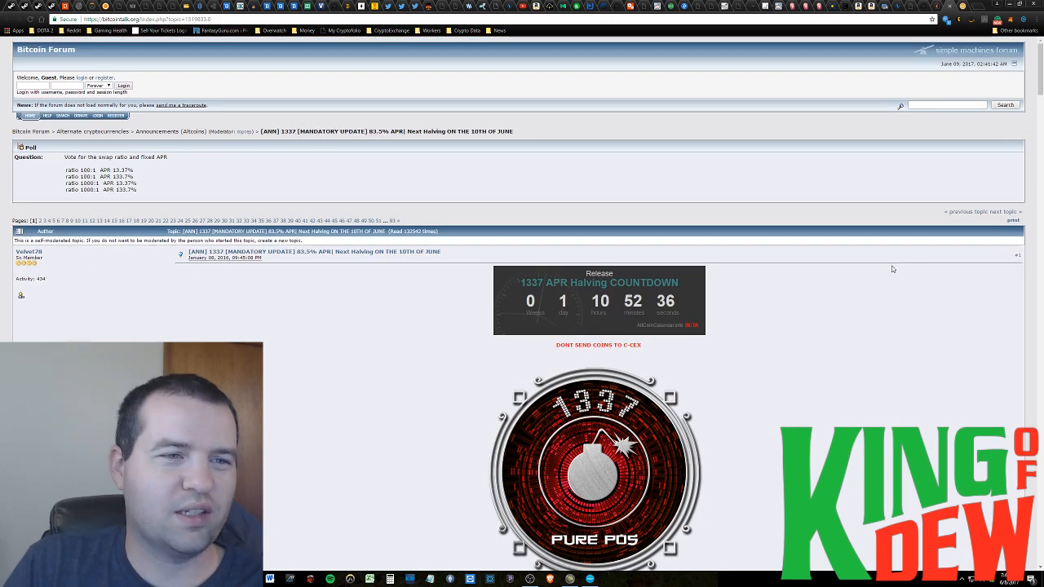
mouse_move(905, 184)
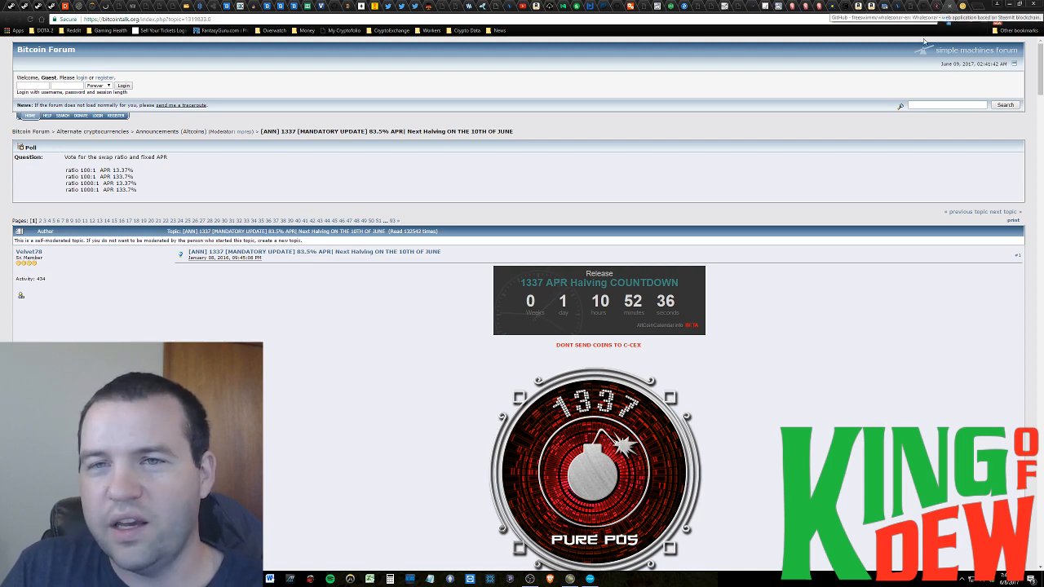
Read down past the 1337 spec banner to the description text and Downloads wallet release notes.
scroll(down, 3)
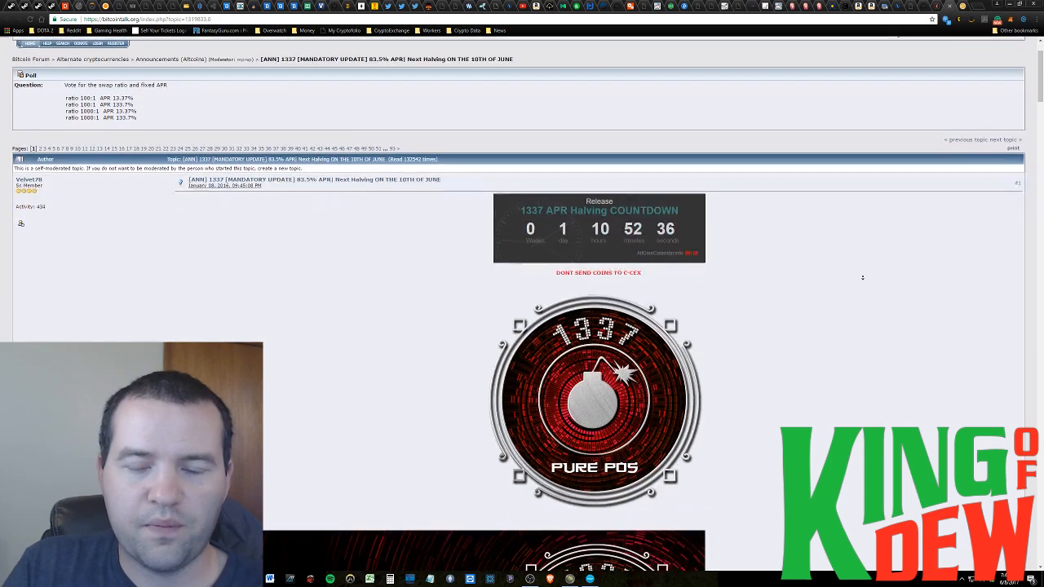
scroll(down, 3)
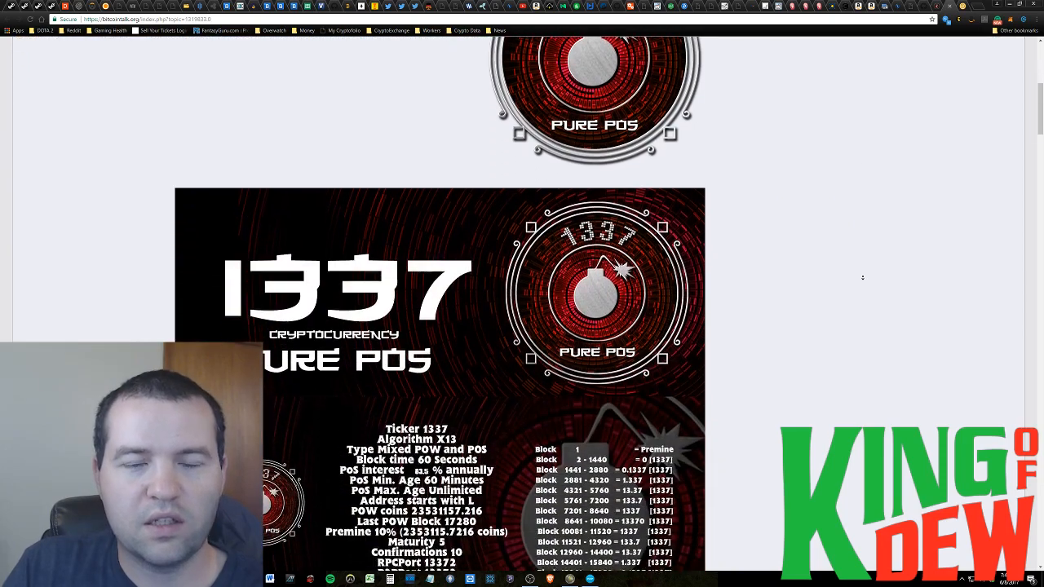
scroll(down, 3)
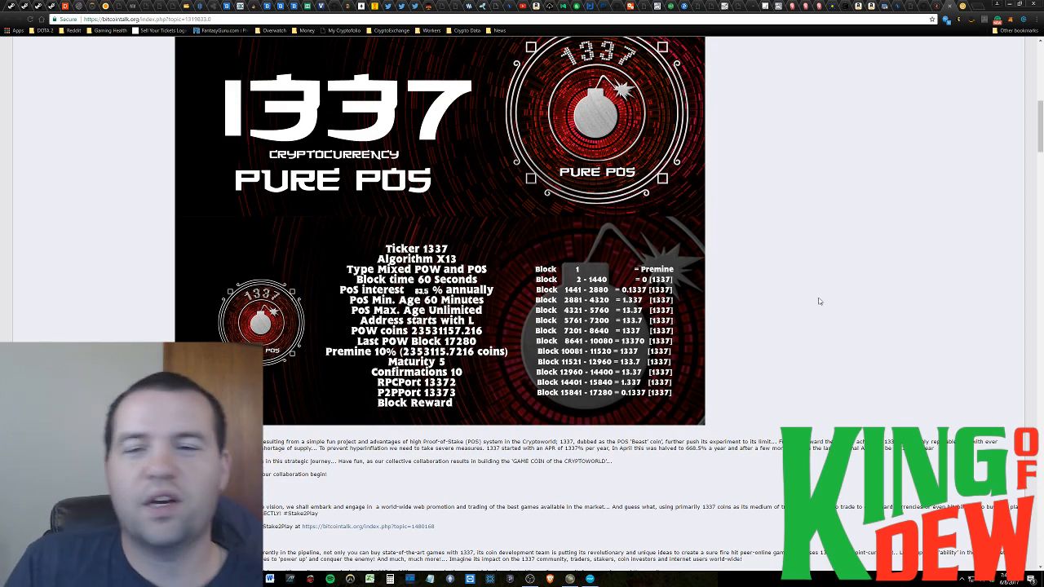
scroll(down, 3)
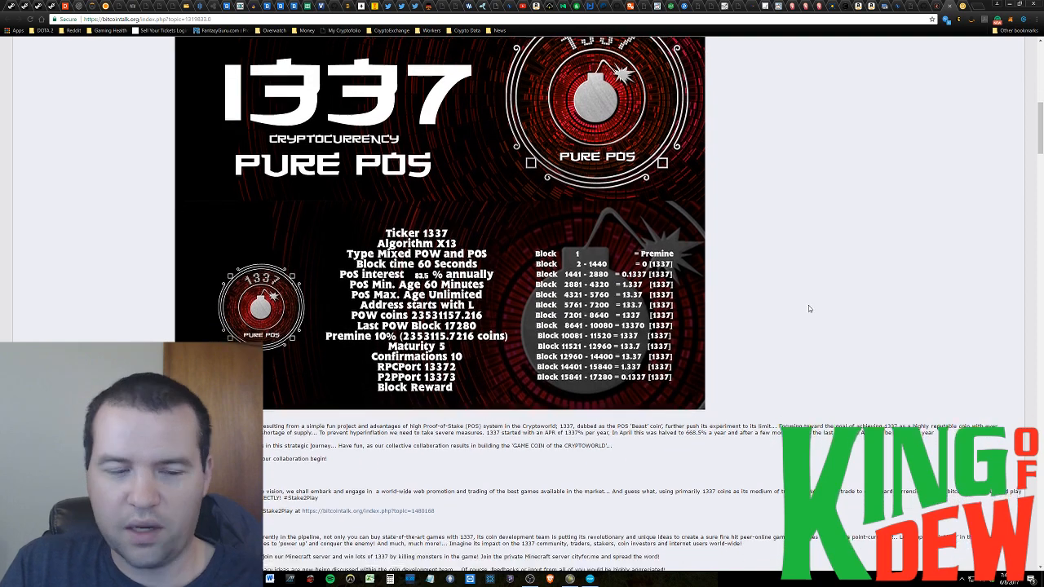
scroll(down, 3)
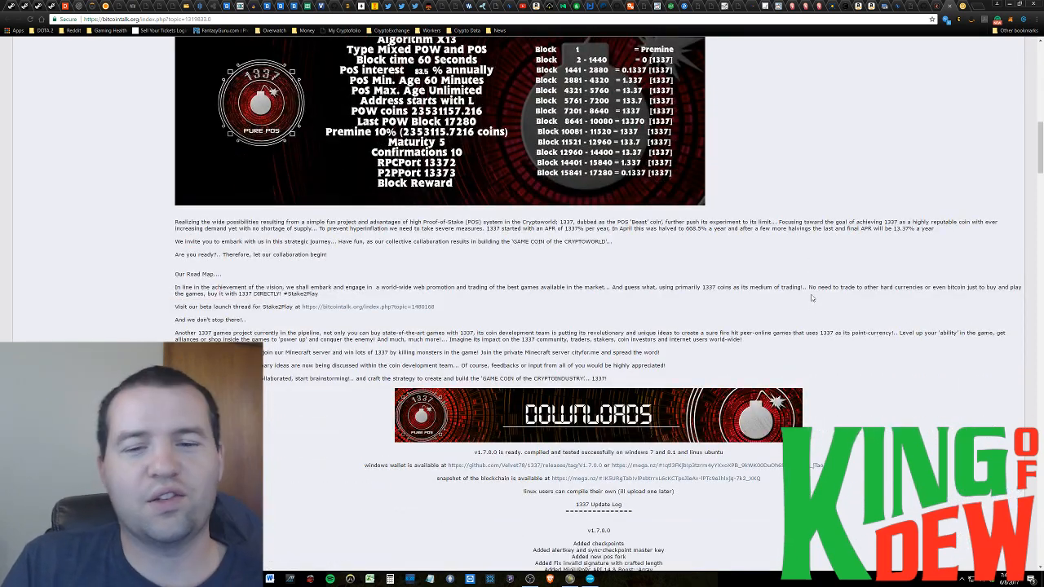
scroll(down, 3)
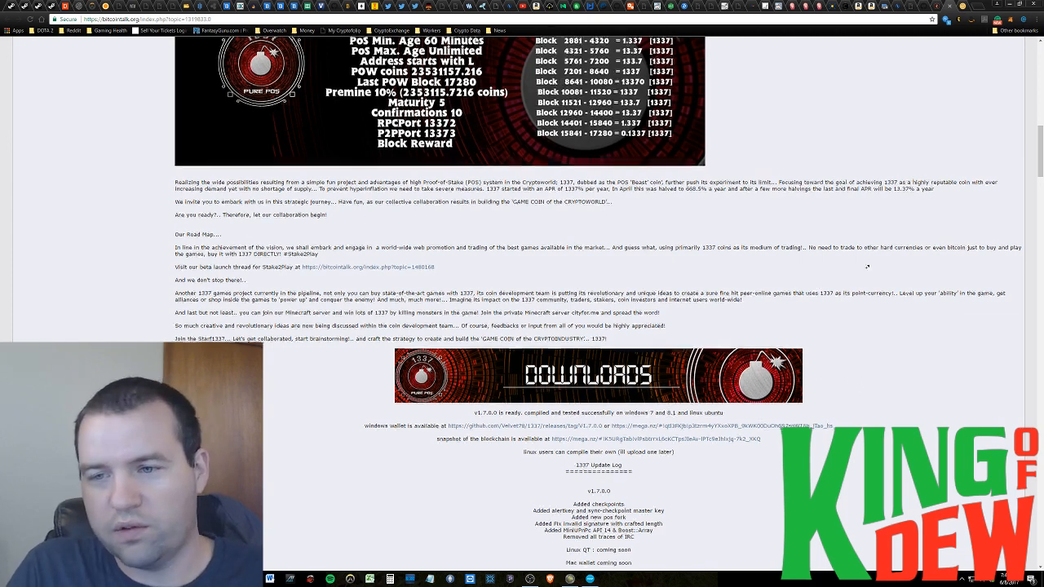
Bring the 1337 thread's poll and APR halving countdown back on screen.
scroll(up, 3)
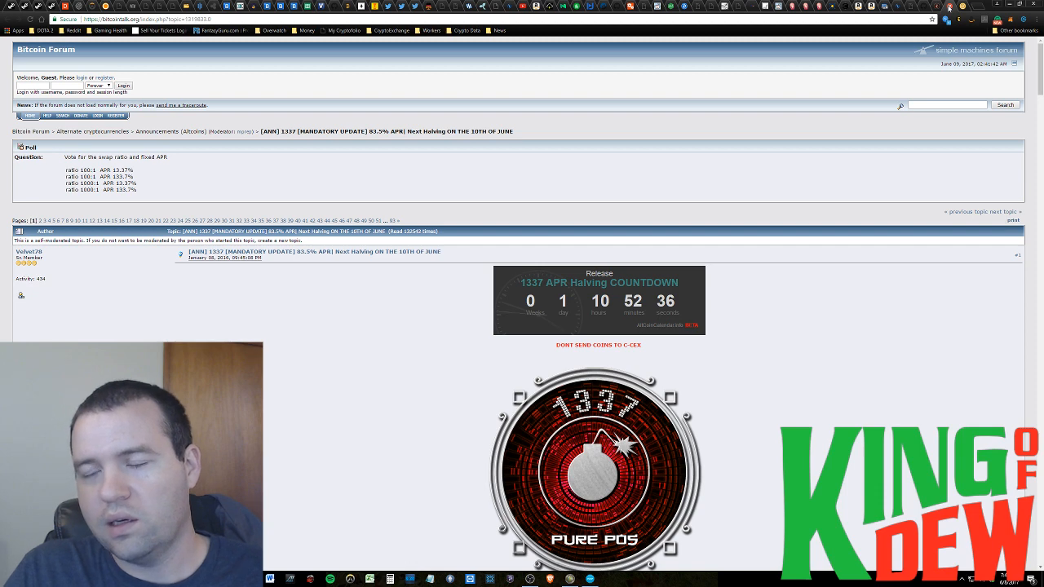
mouse_move(944, 7)
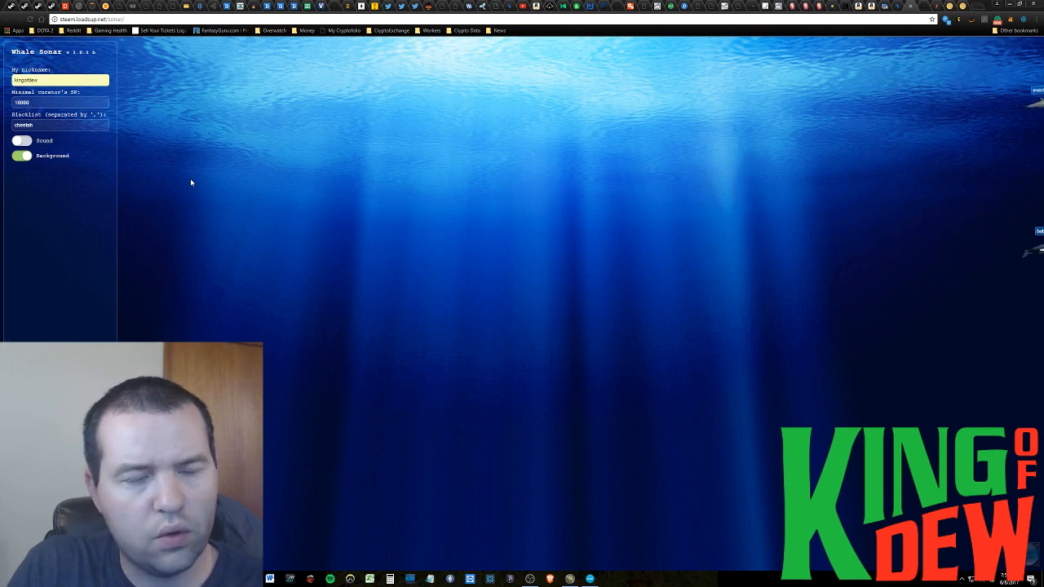
mouse_move(610, 144)
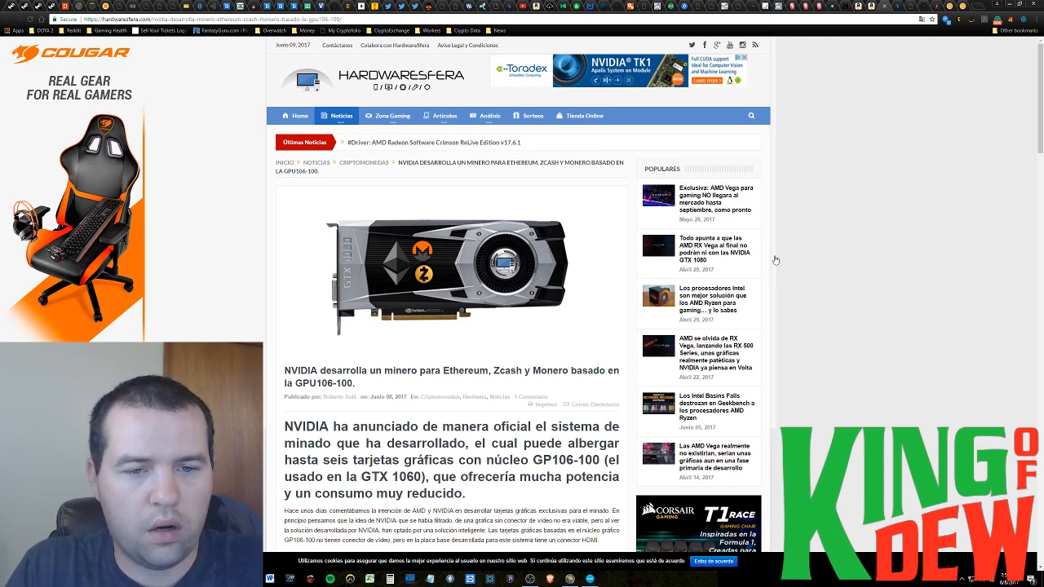
mouse_move(846, 297)
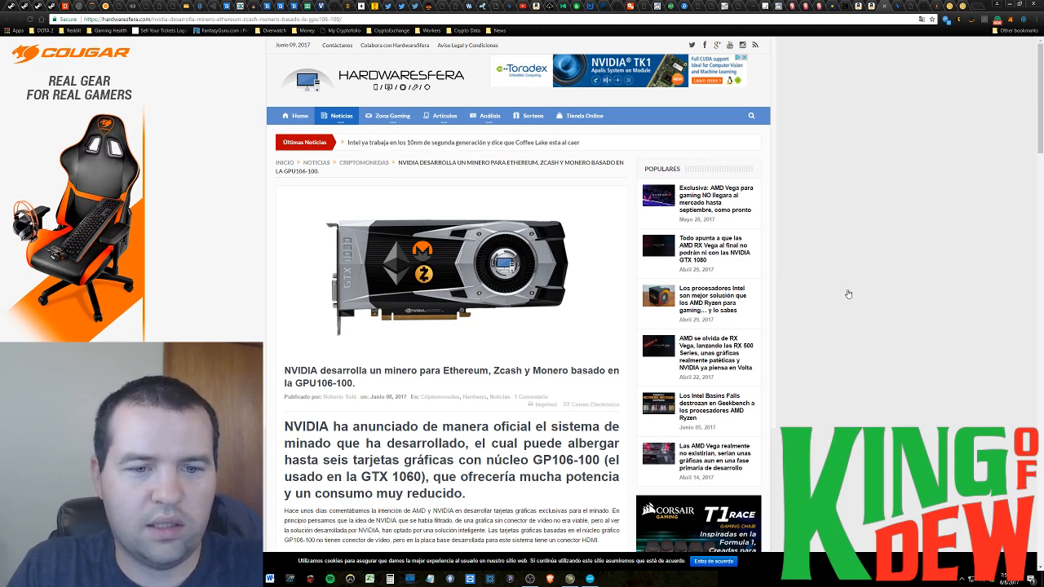
mouse_move(851, 290)
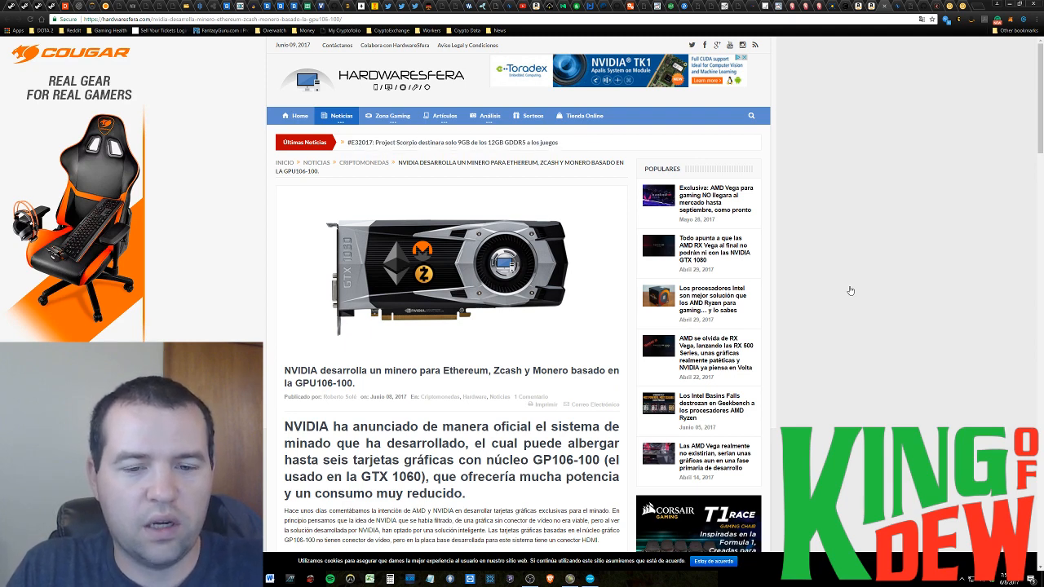
Reach the GPU Mining System section and translate the Spanish NVIDIA article into English.
scroll(down, 3)
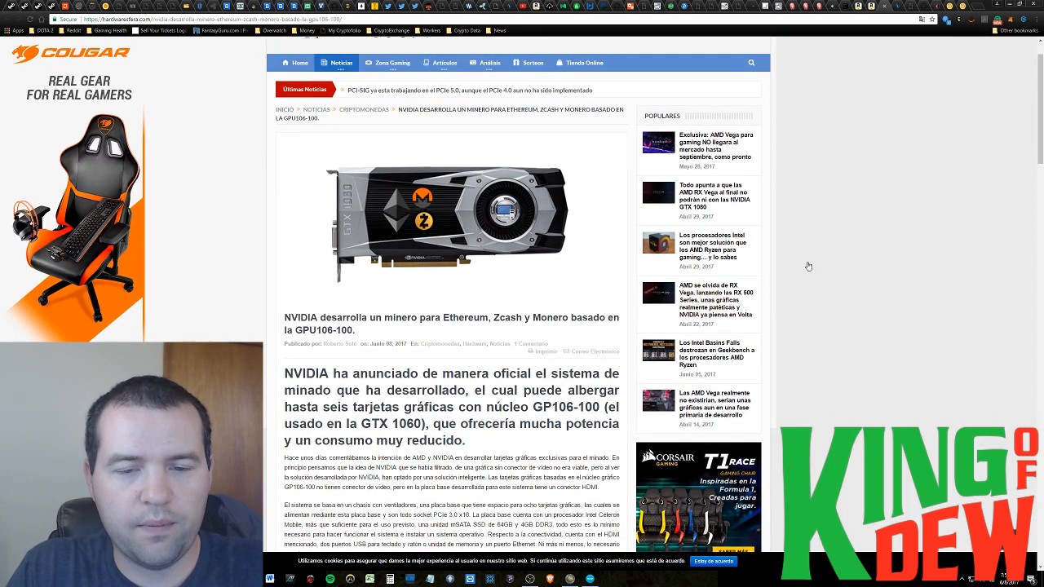
scroll(down, 3)
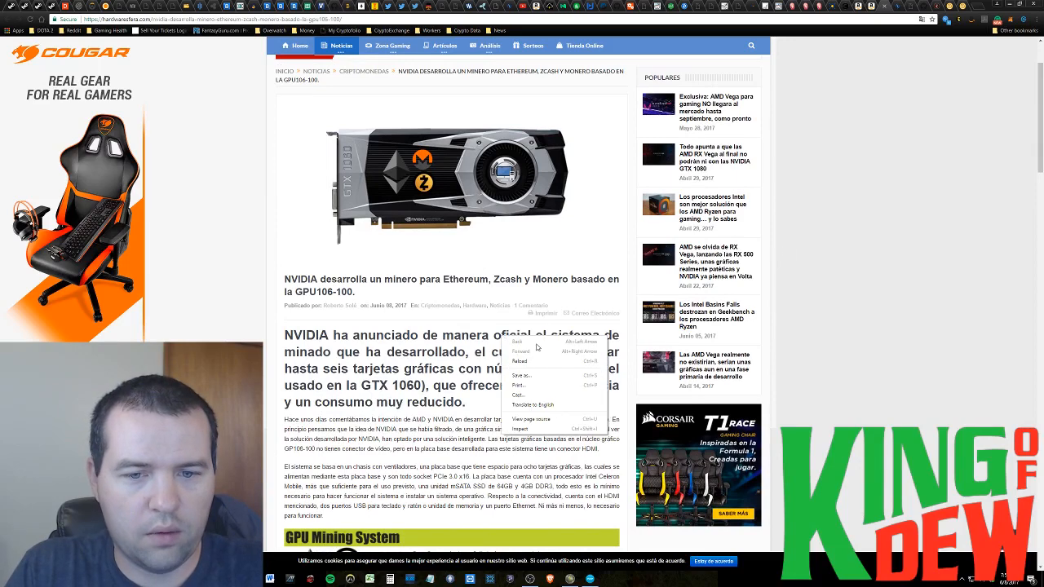
click(532, 404)
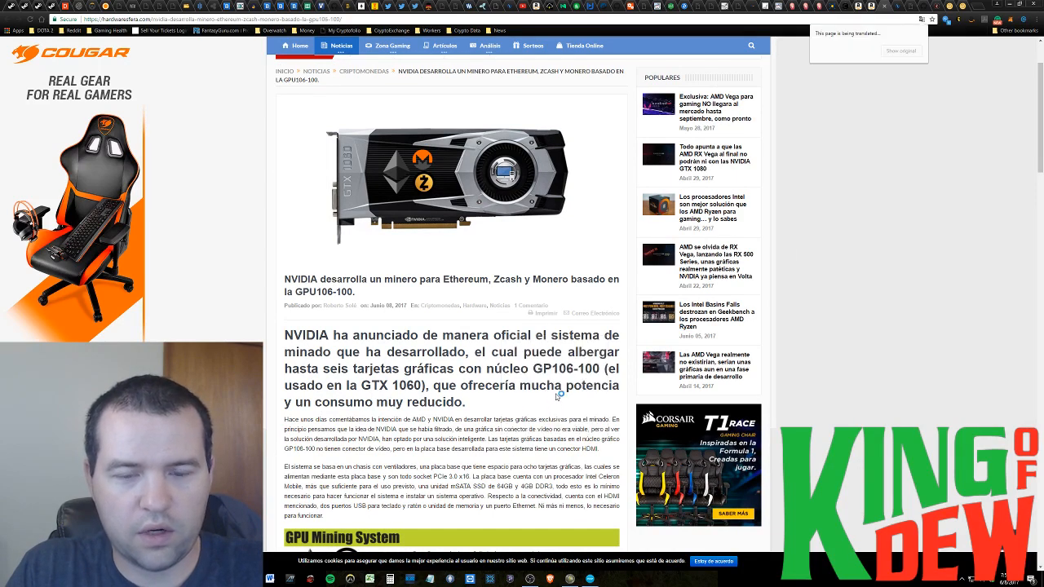
Scroll the Hardwaresfera article past the specifications to the motherboard layout.
click(890, 33)
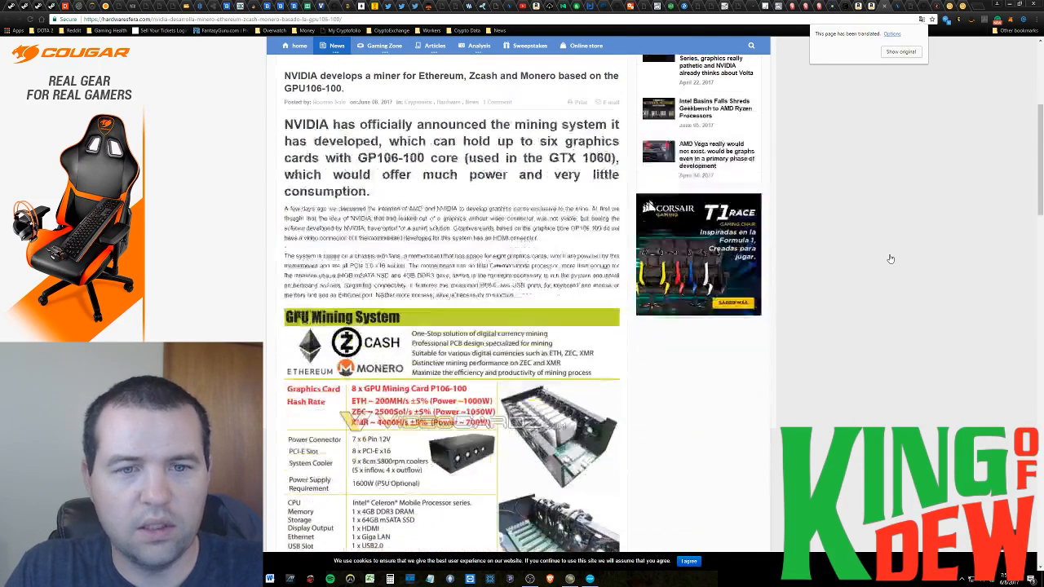
scroll(down, 3)
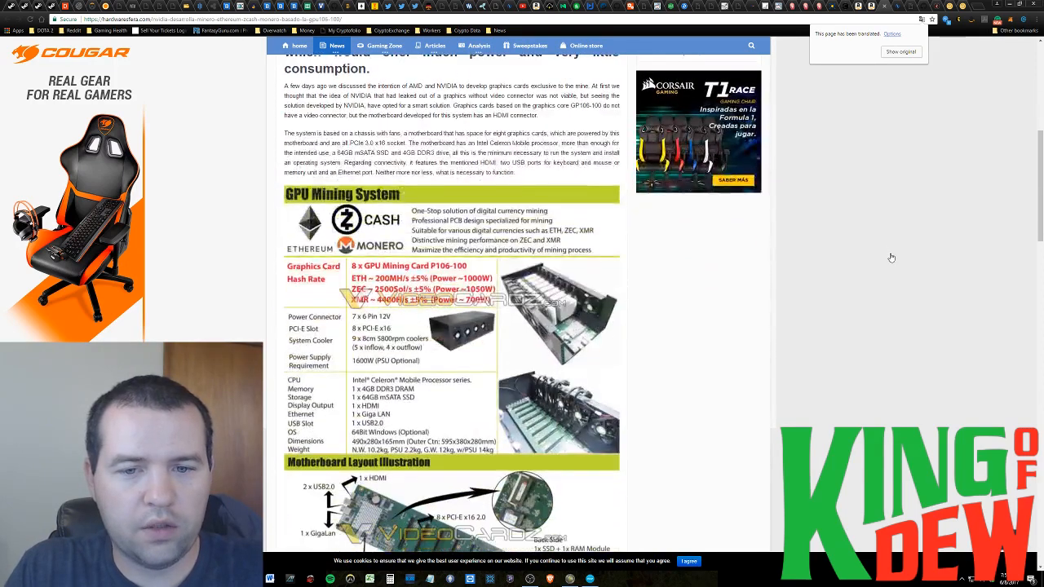
scroll(down, 3)
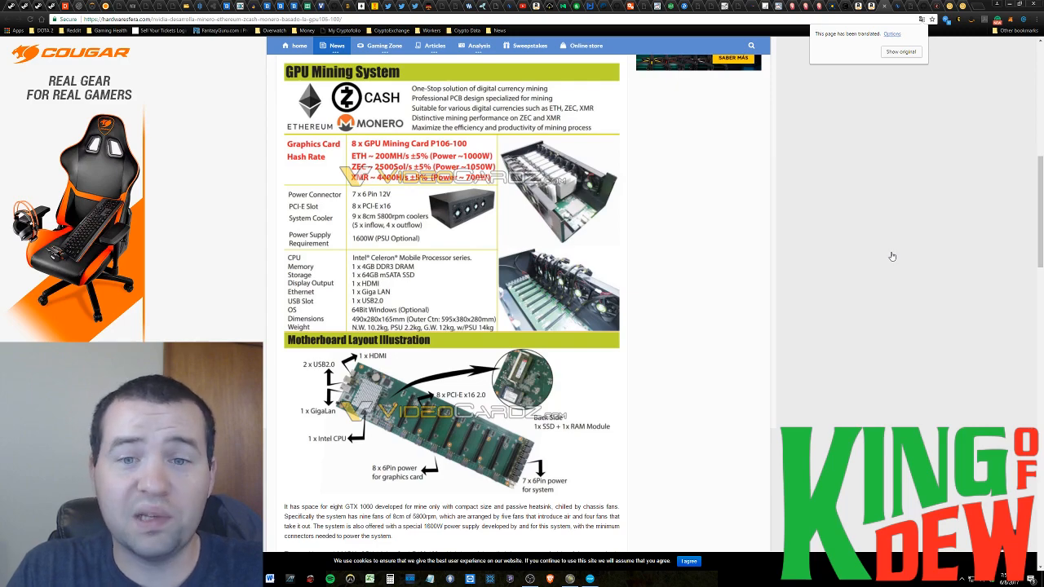
scroll(up, 3)
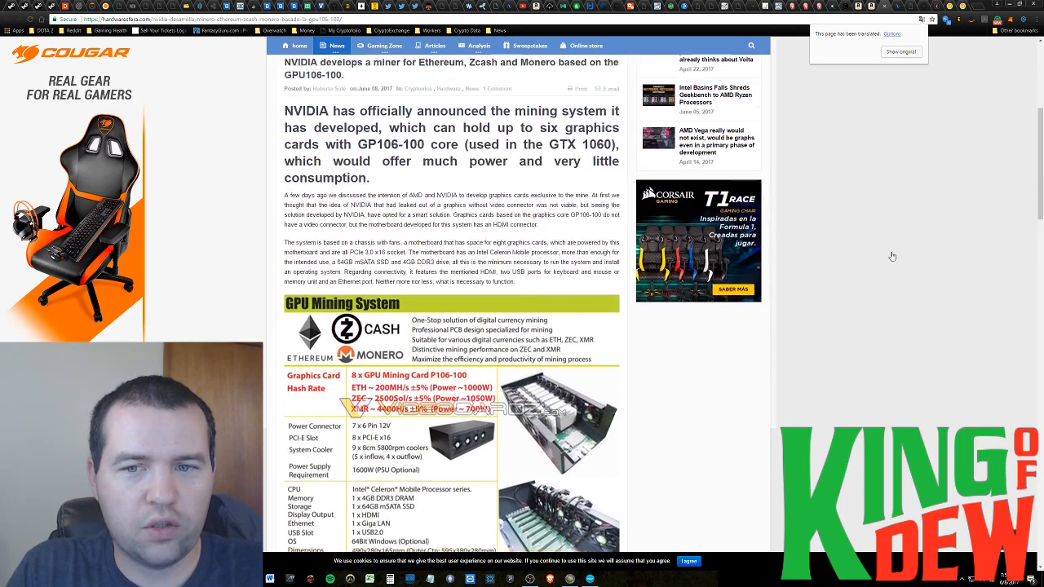
scroll(up, 3)
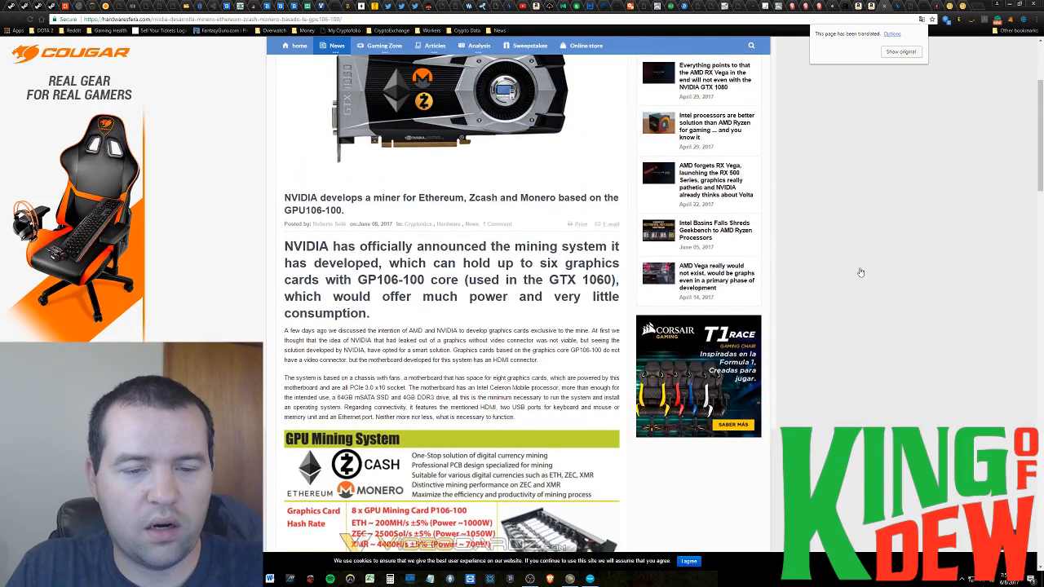
scroll(down, 3)
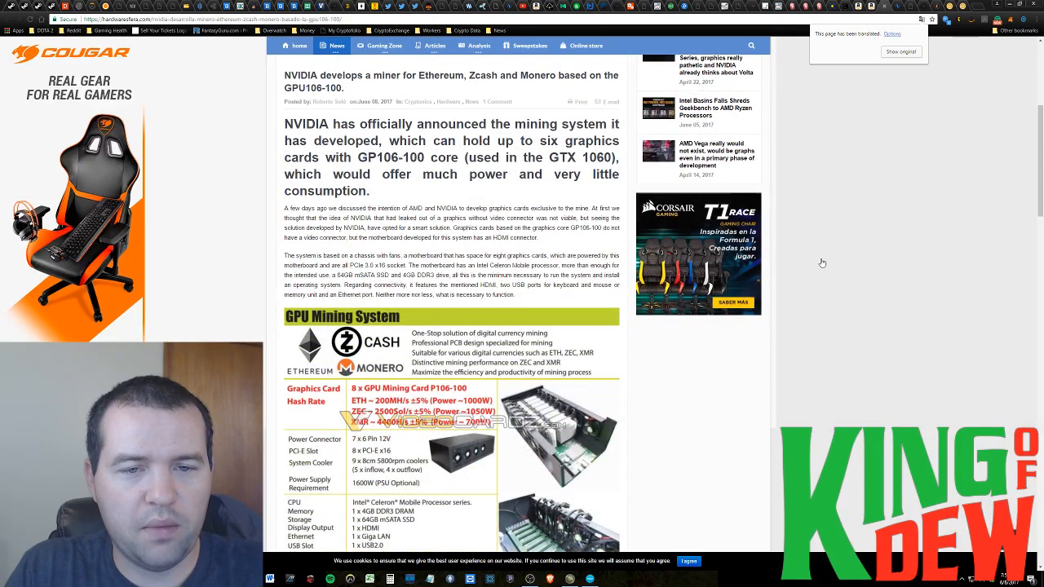
scroll(down, 3)
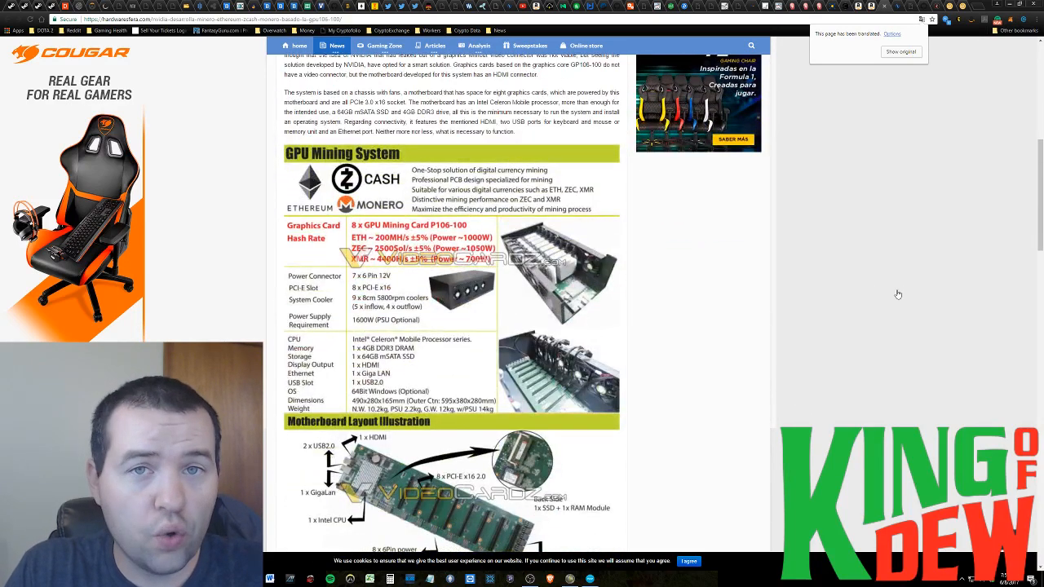
scroll(down, 3)
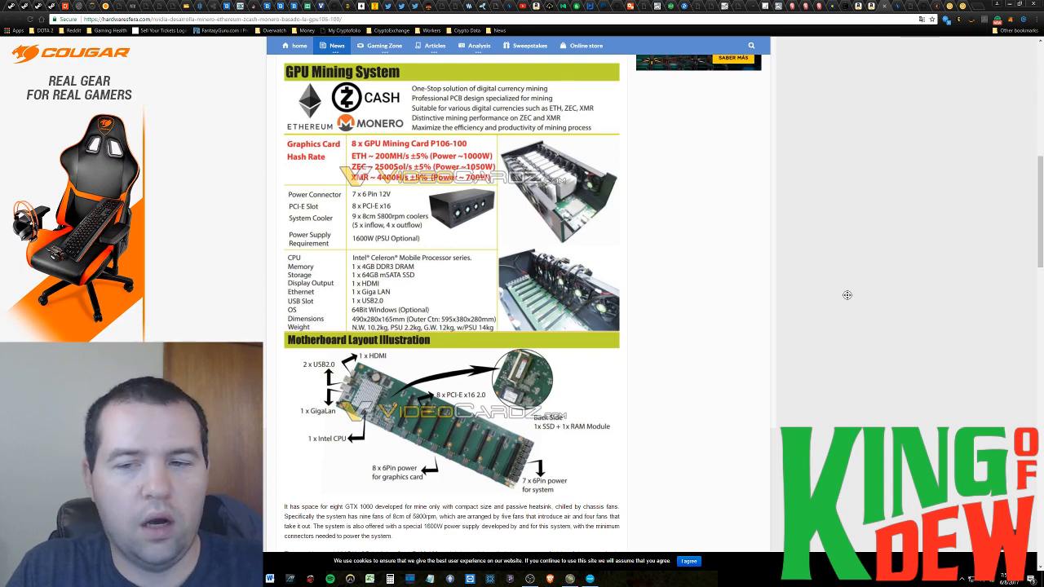
scroll(down, 3)
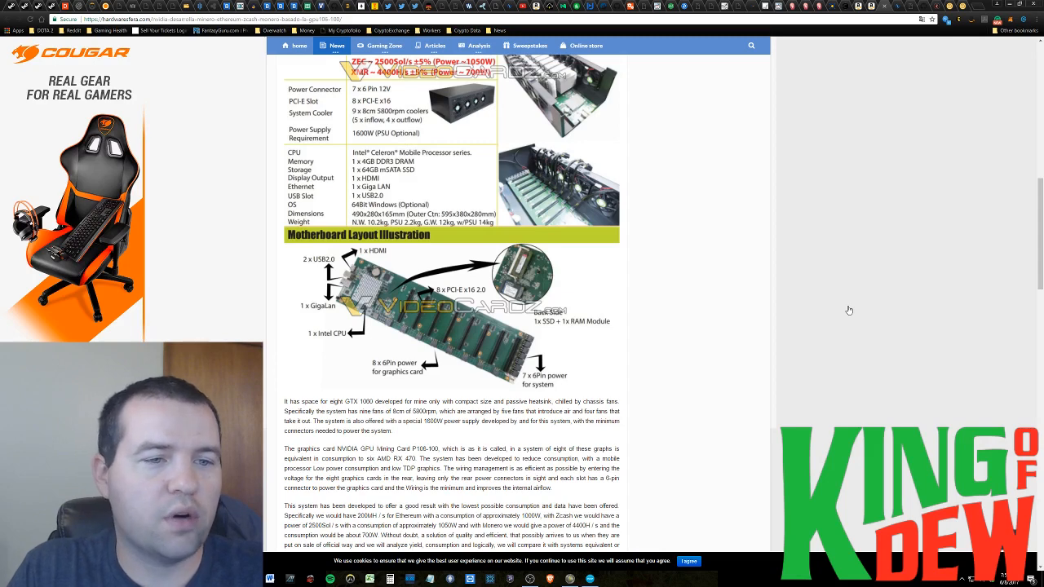
scroll(down, 3)
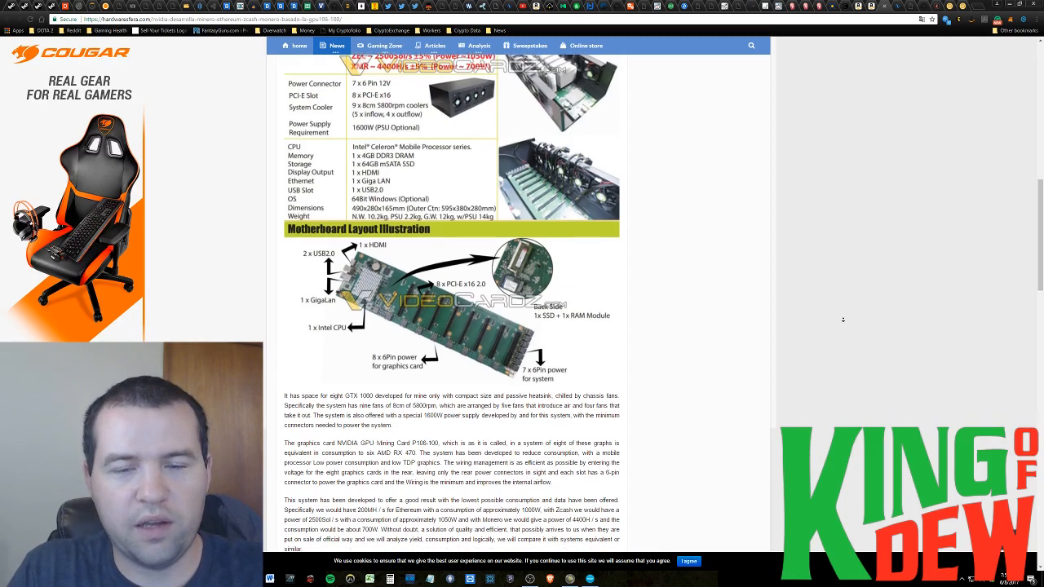
scroll(up, 3)
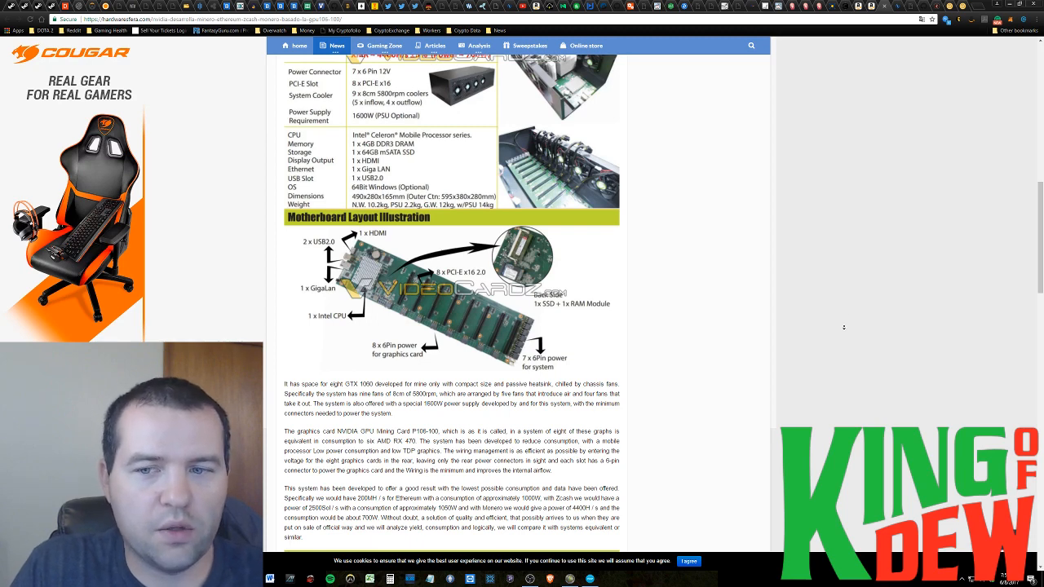
Continue down to the GPU Mining System section and its DIY machine comparison.
scroll(down, 3)
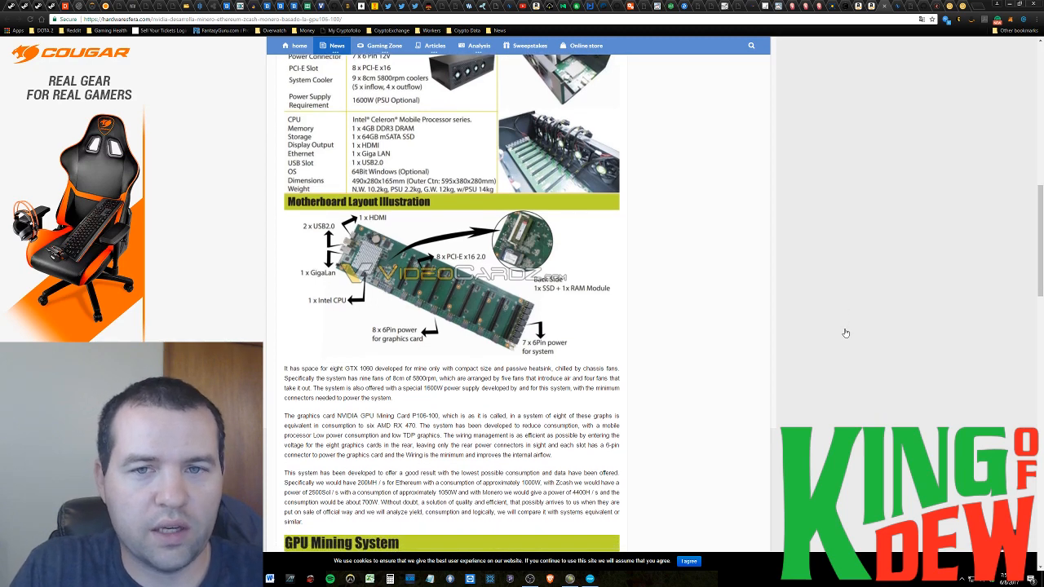
scroll(up, 3)
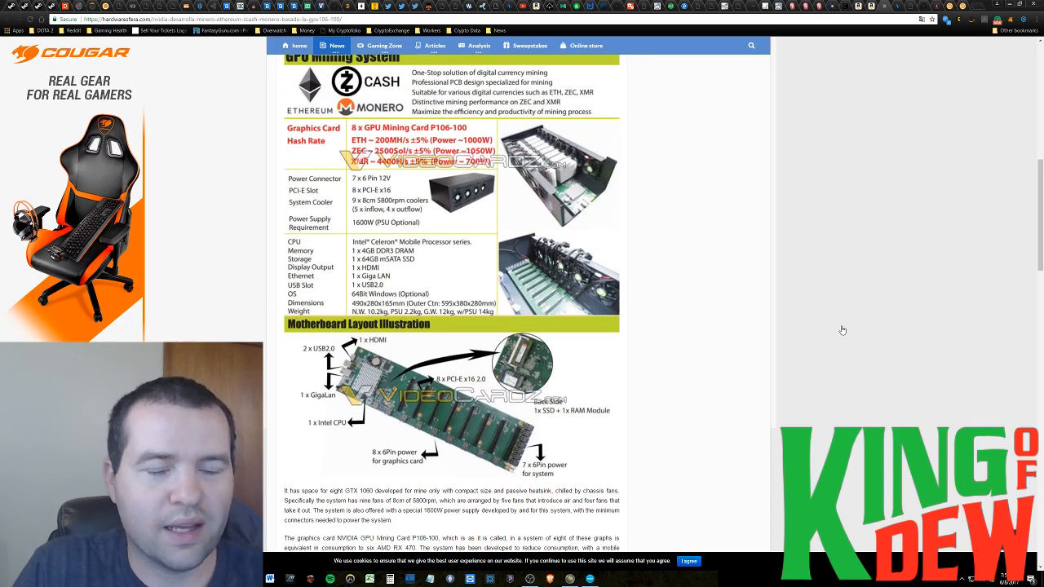
scroll(down, 3)
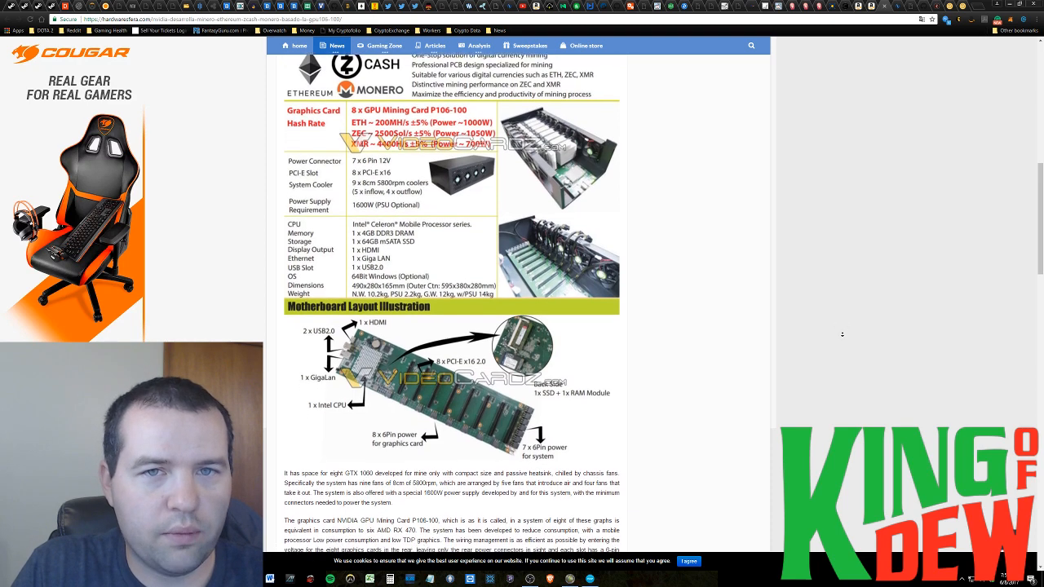
scroll(down, 3)
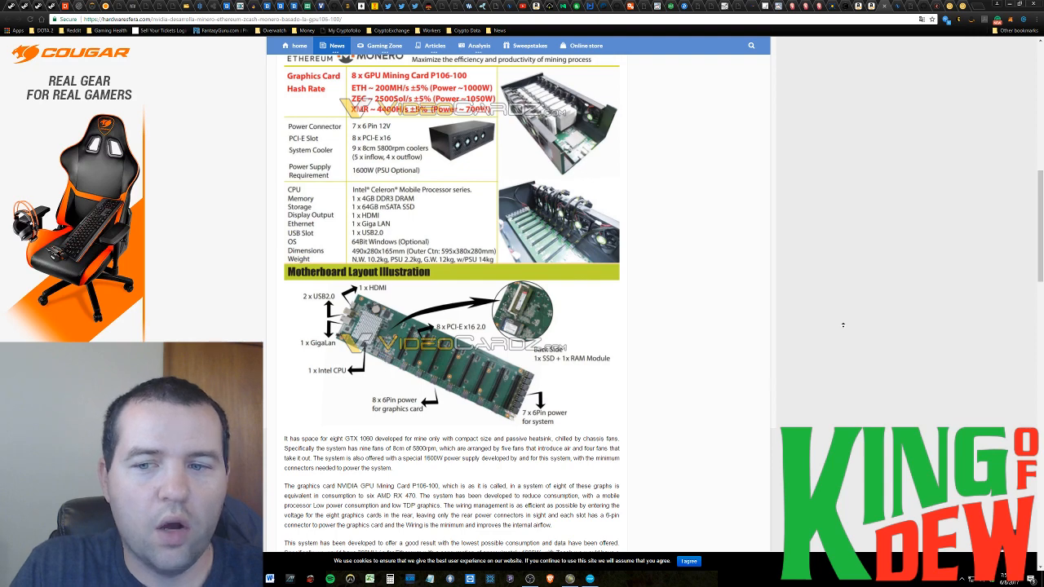
scroll(down, 3)
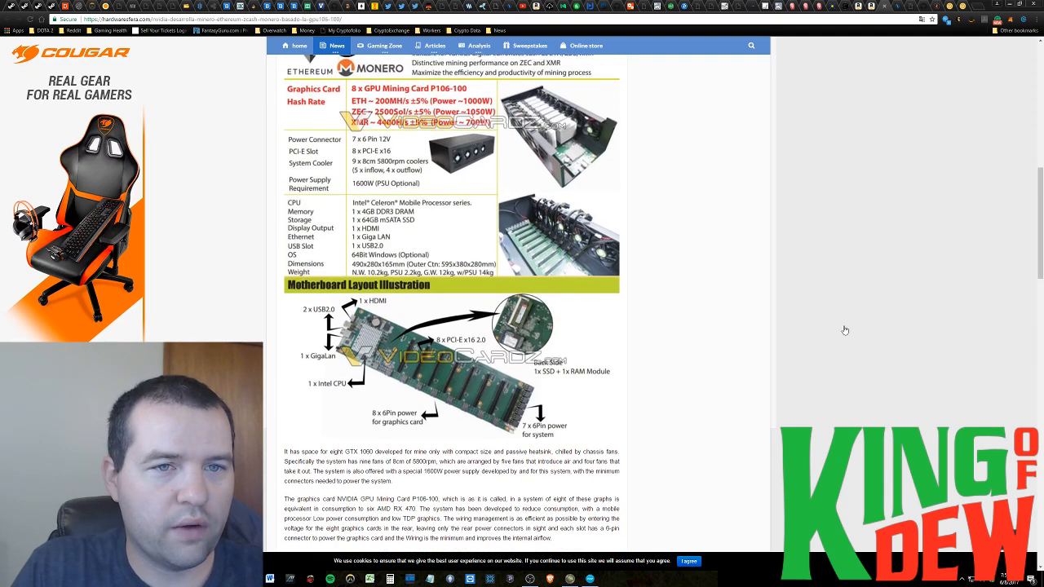
scroll(down, 3)
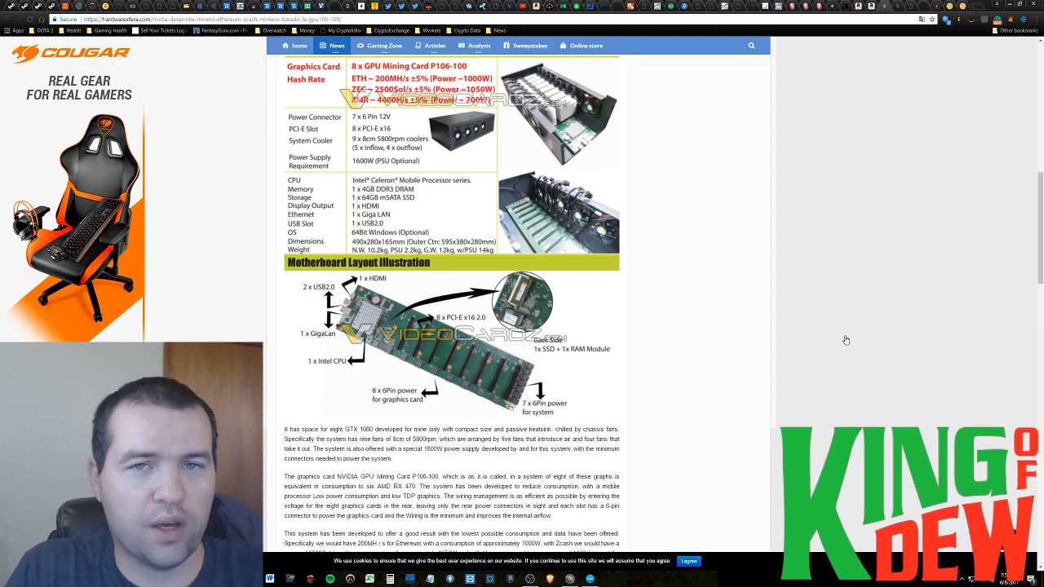
scroll(down, 3)
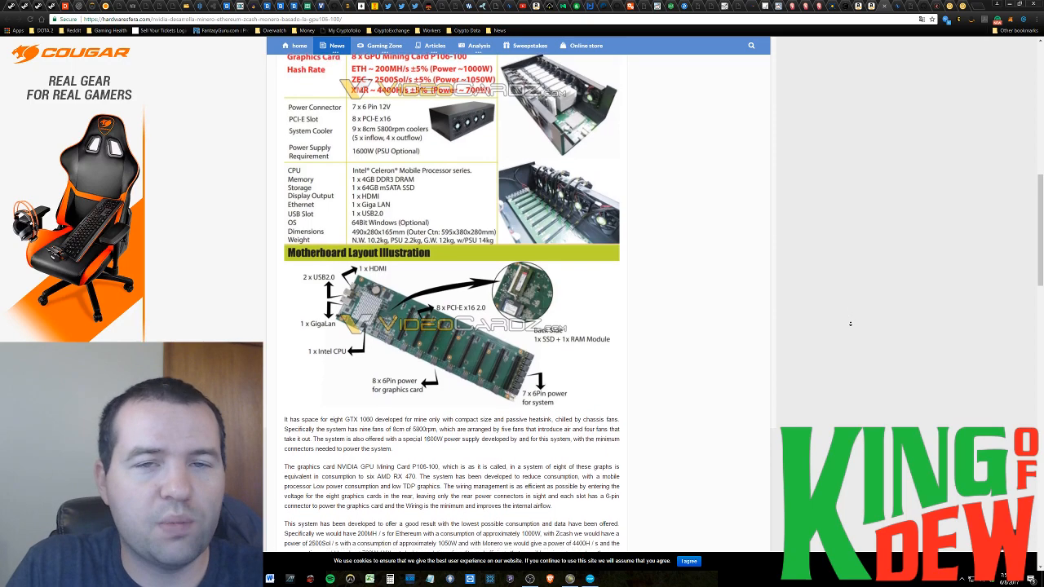
scroll(down, 3)
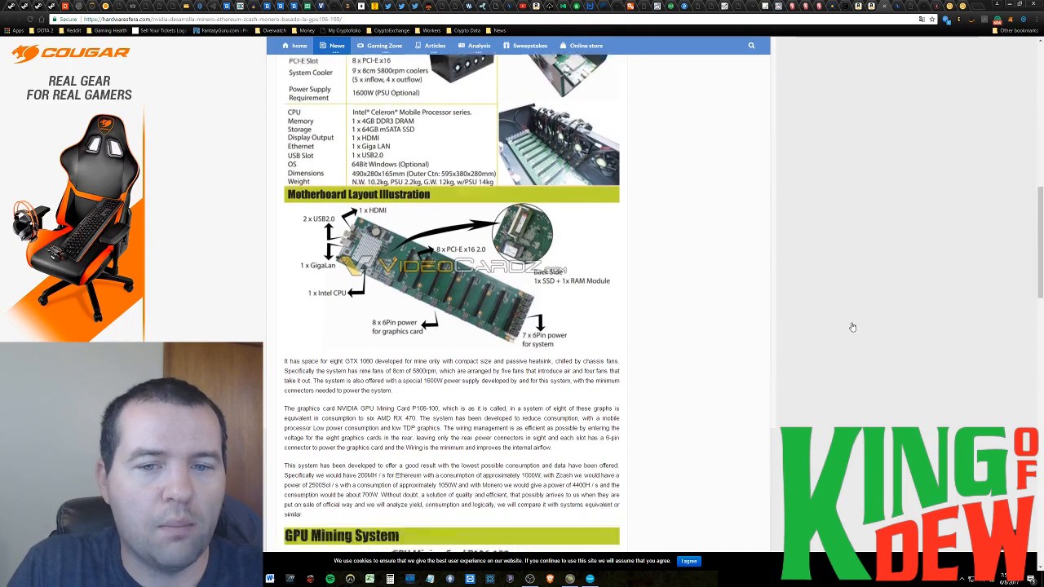
scroll(down, 3)
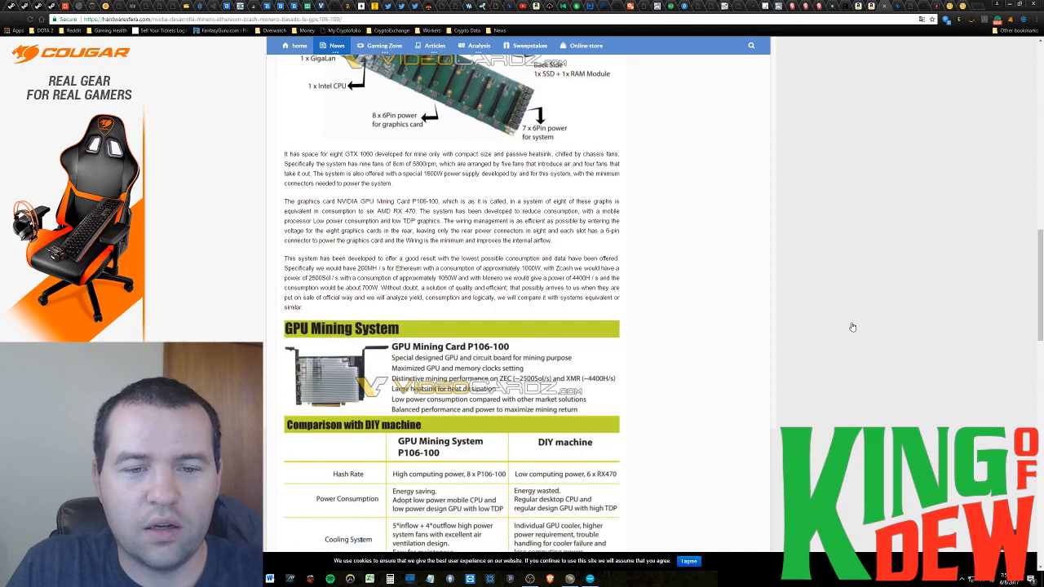
scroll(down, 3)
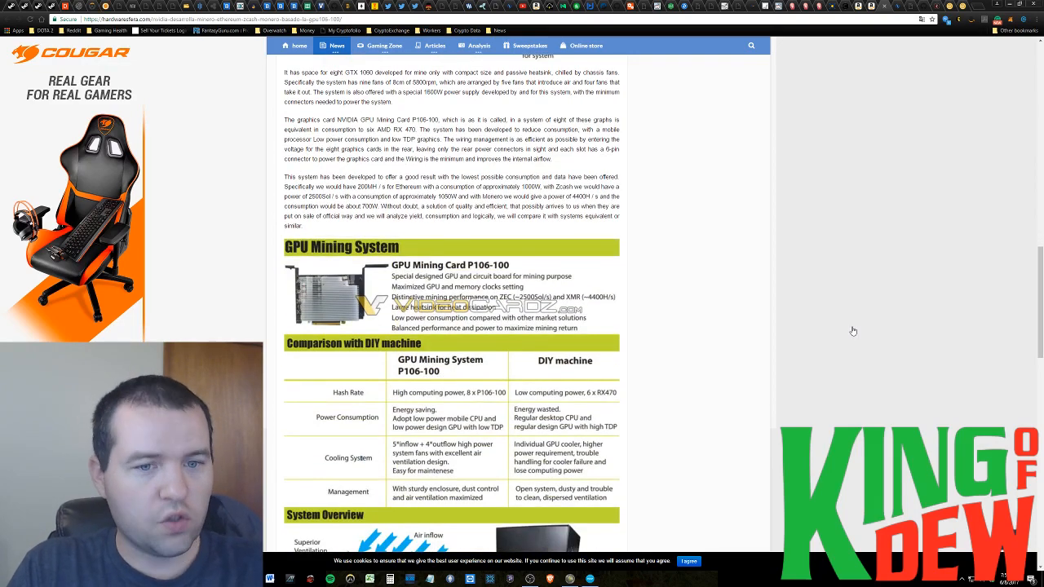
scroll(down, 3)
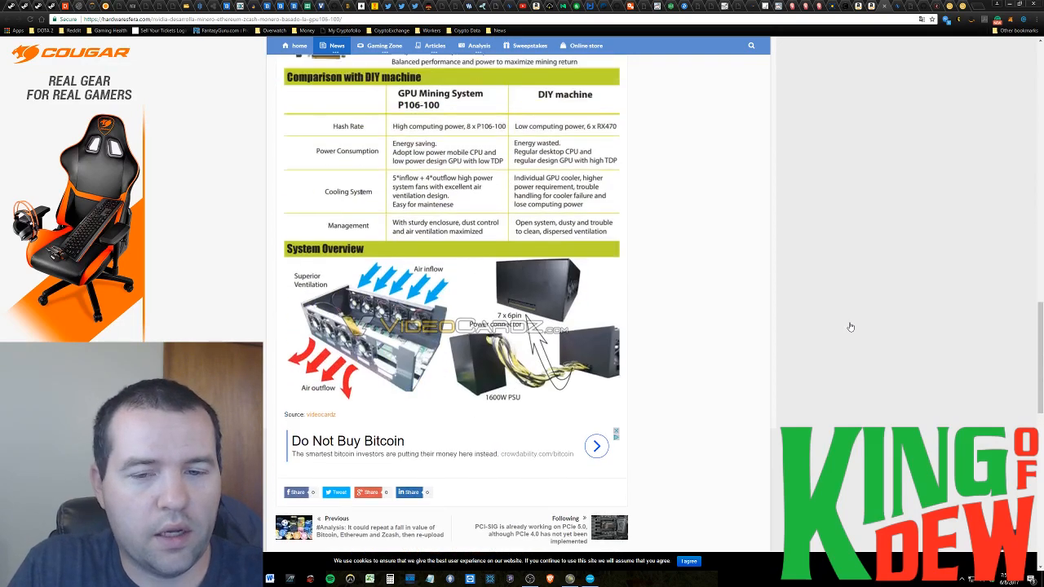
scroll(down, 3)
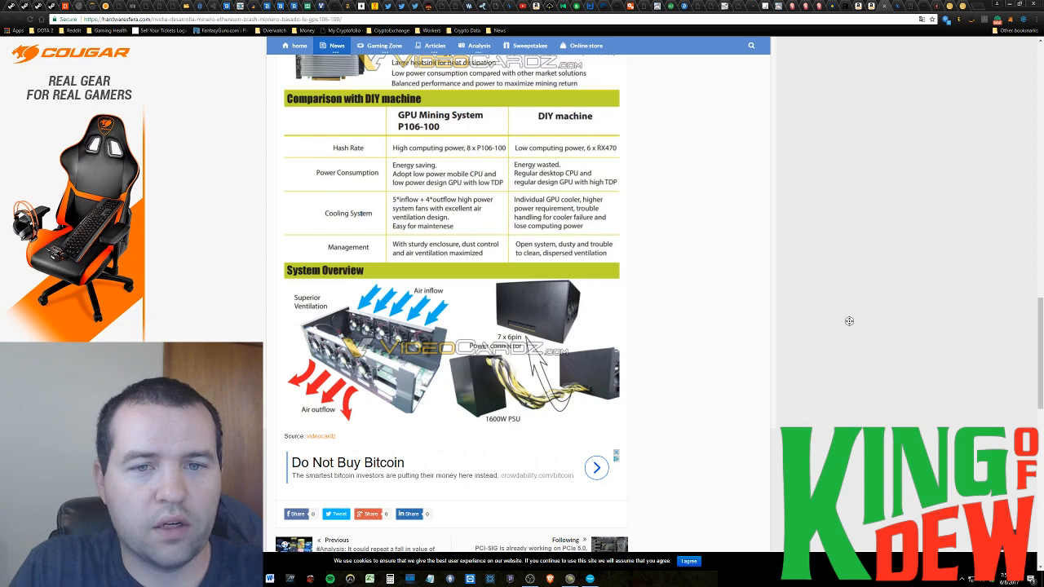
scroll(up, 3)
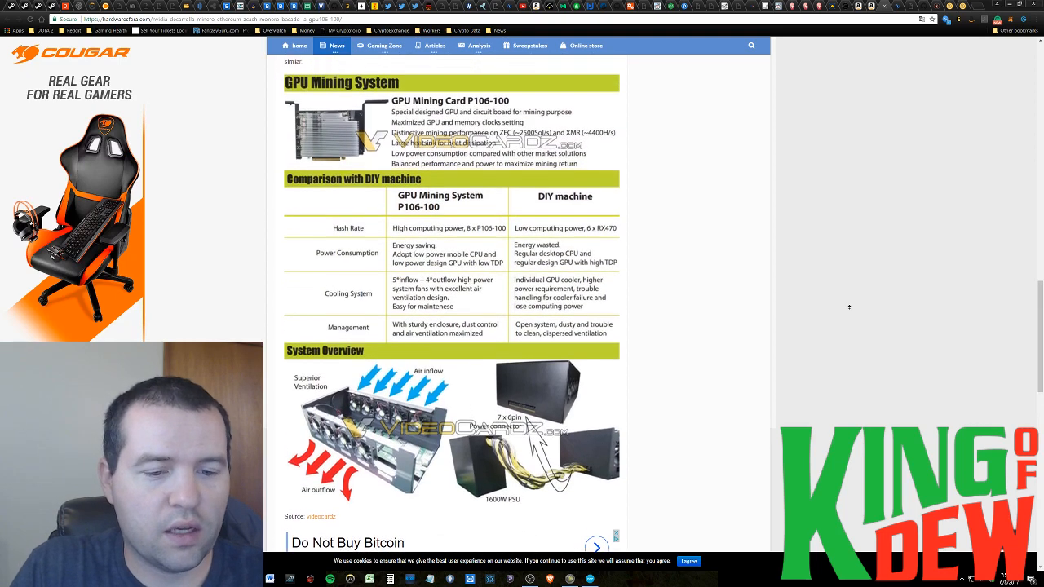
scroll(up, 3)
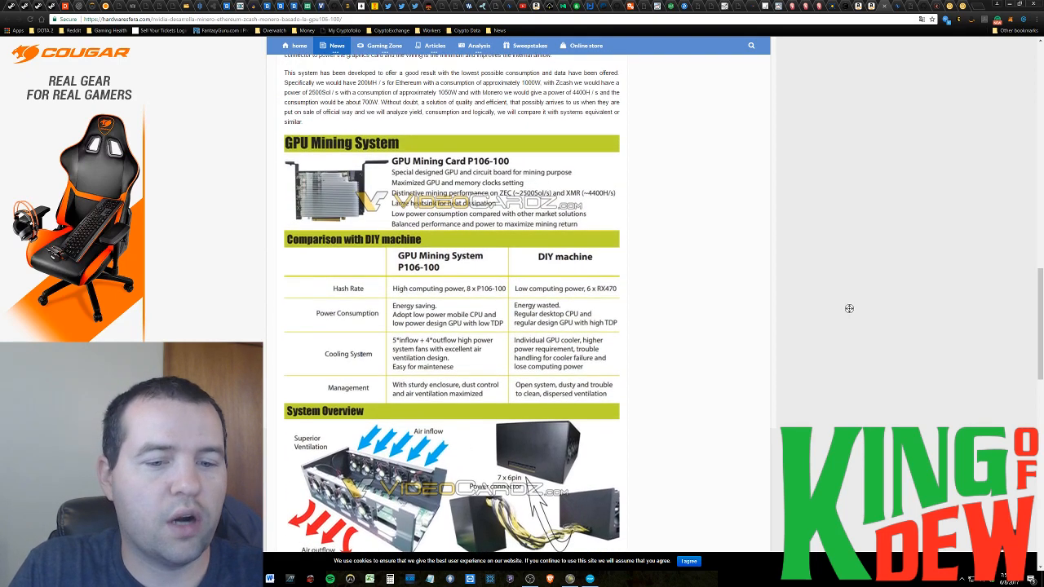
scroll(down, 3)
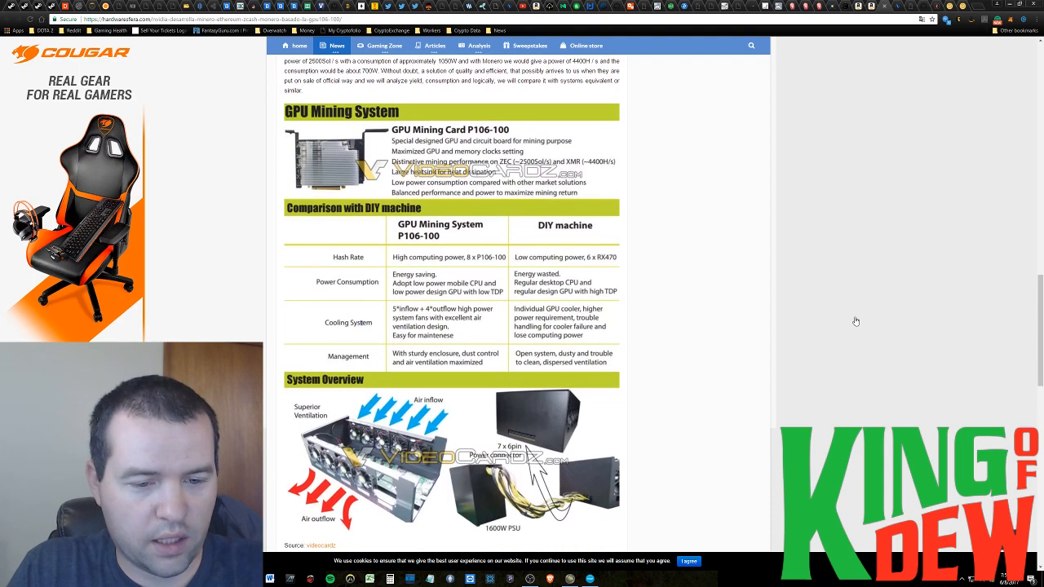
mouse_move(851, 326)
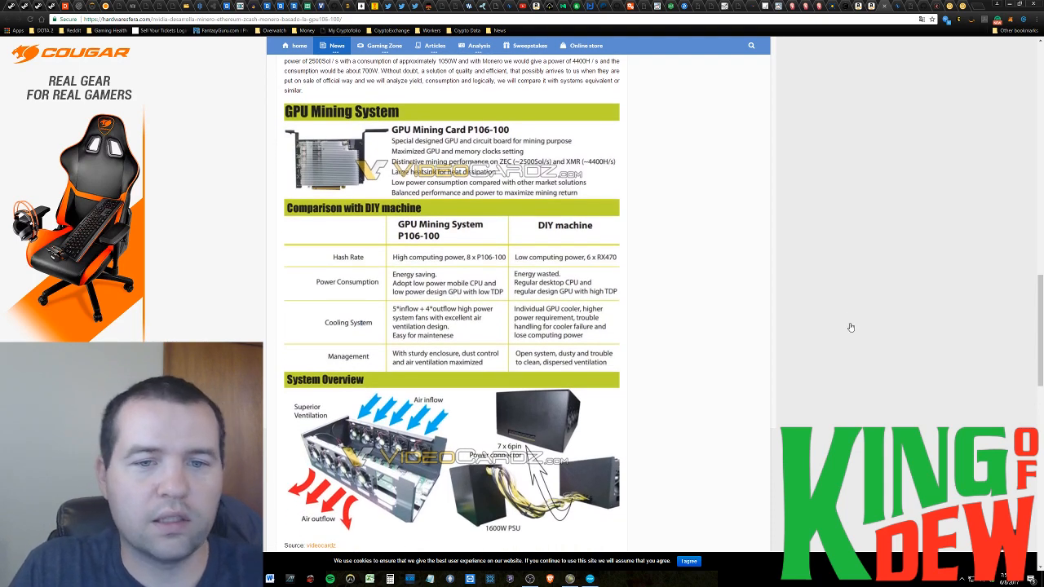
scroll(down, 3)
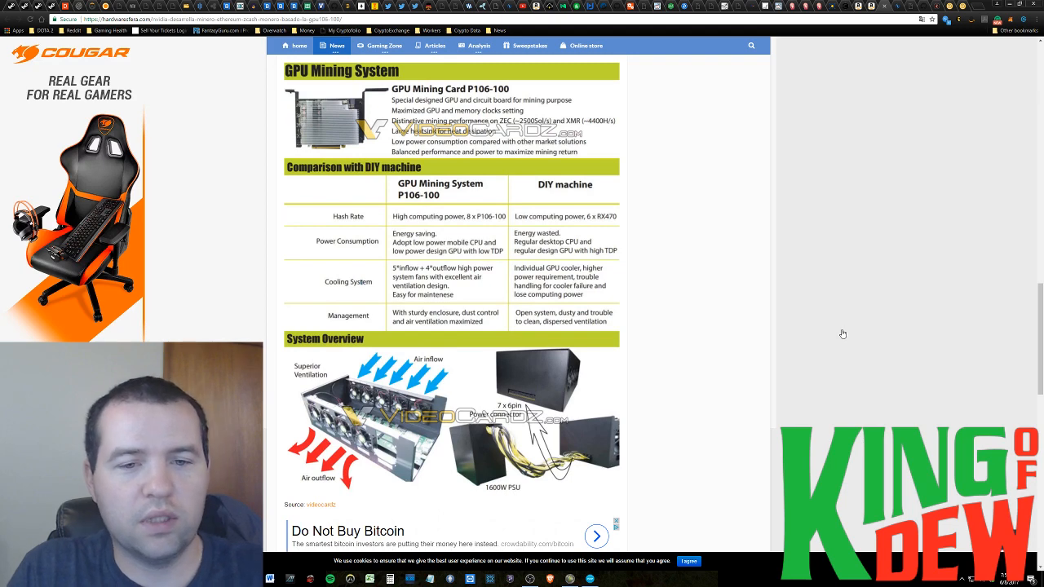
mouse_move(440, 300)
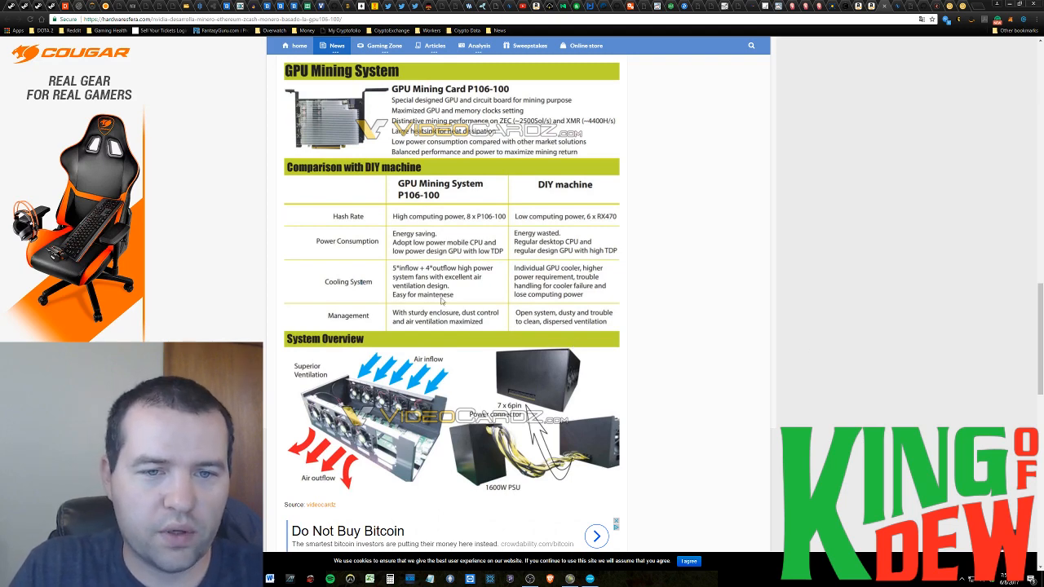
mouse_move(561, 202)
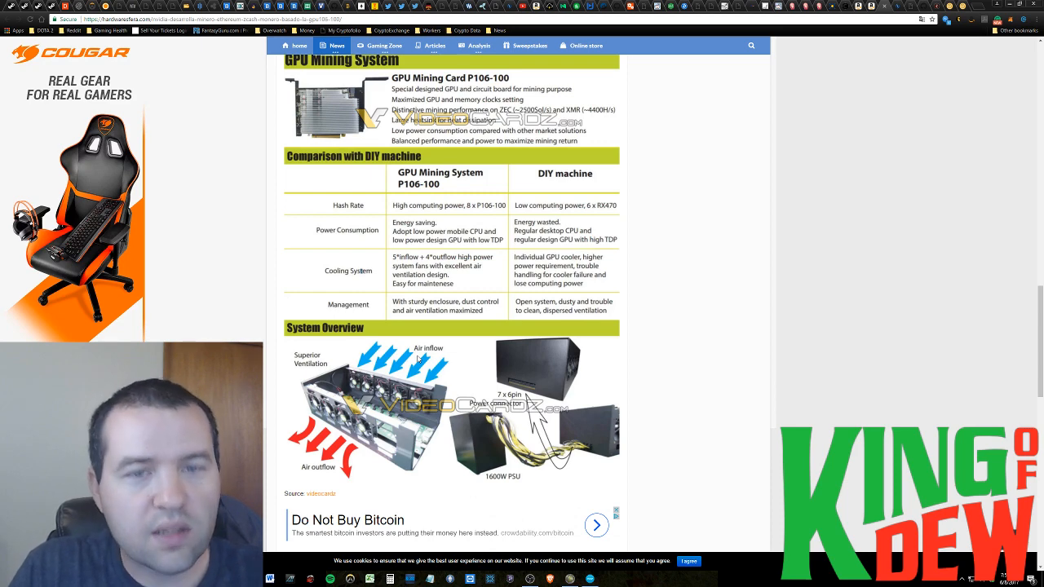
mouse_move(414, 428)
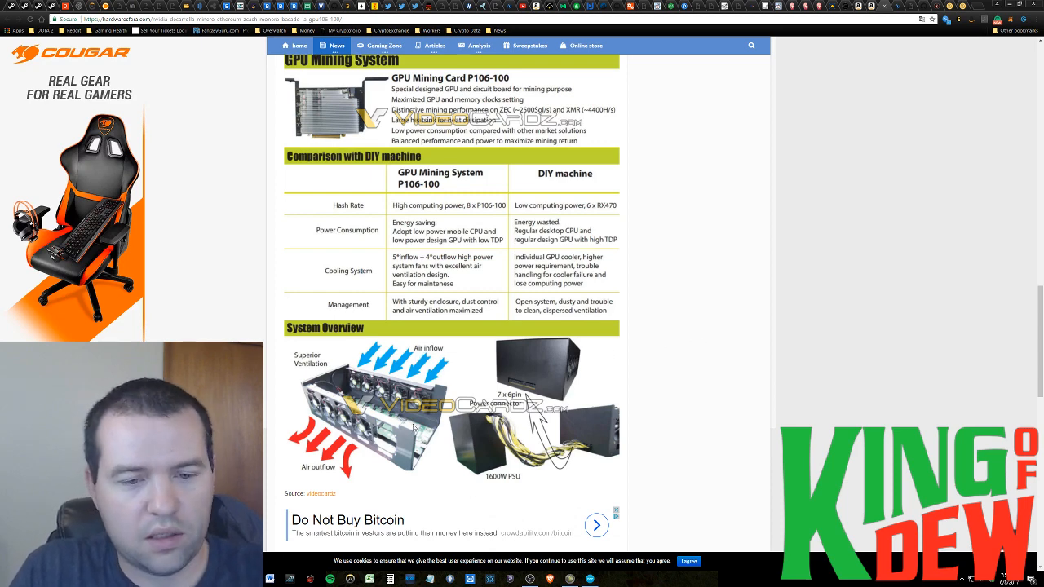
mouse_move(833, 269)
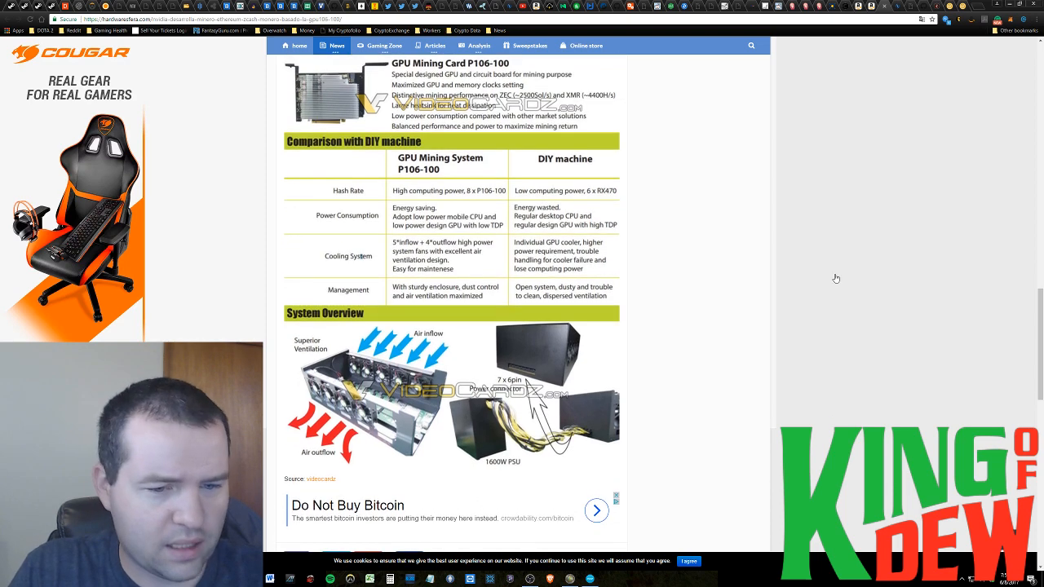
scroll(up, 3)
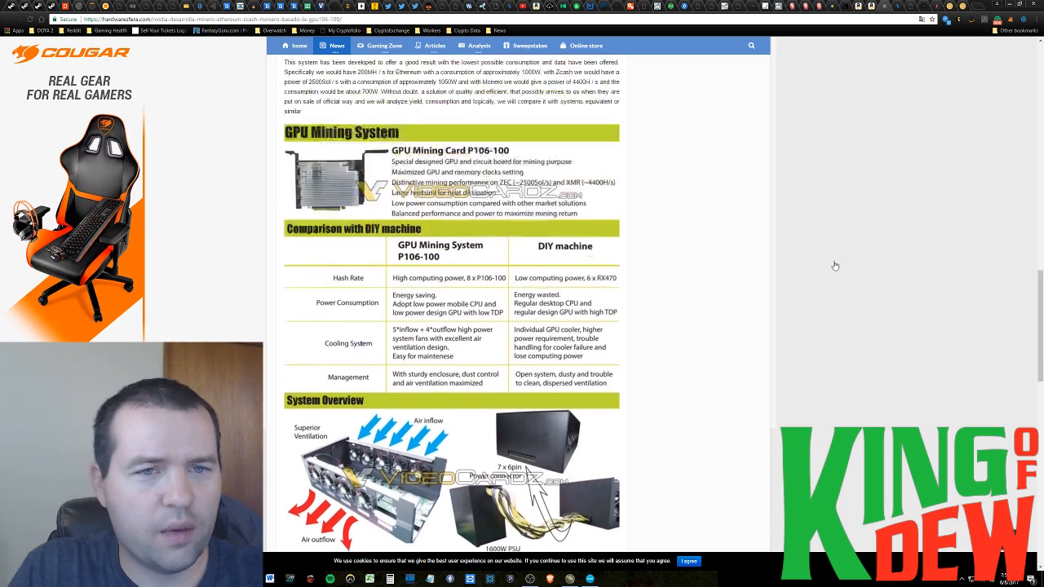
scroll(up, 3)
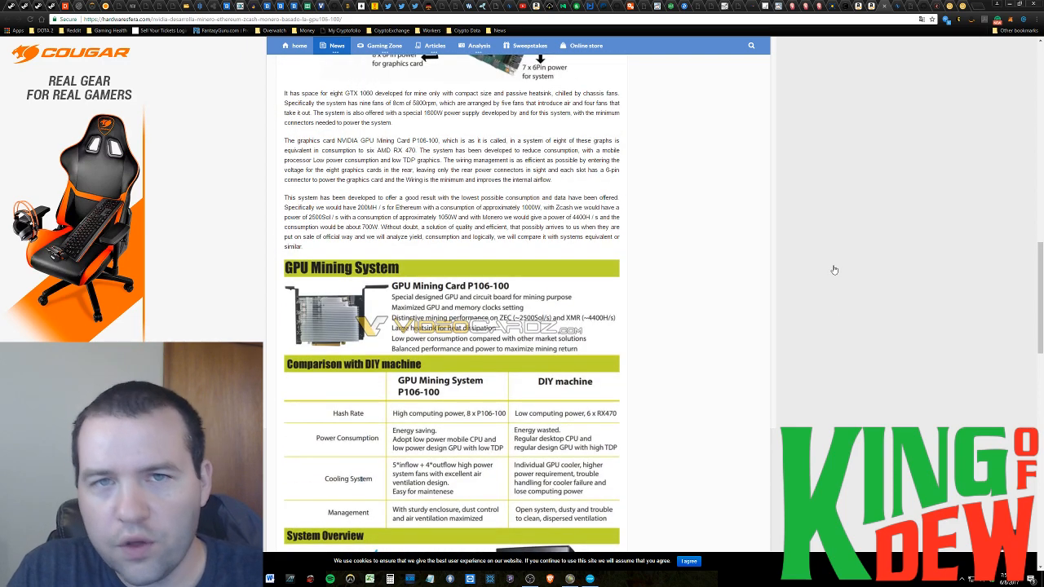
mouse_move(835, 264)
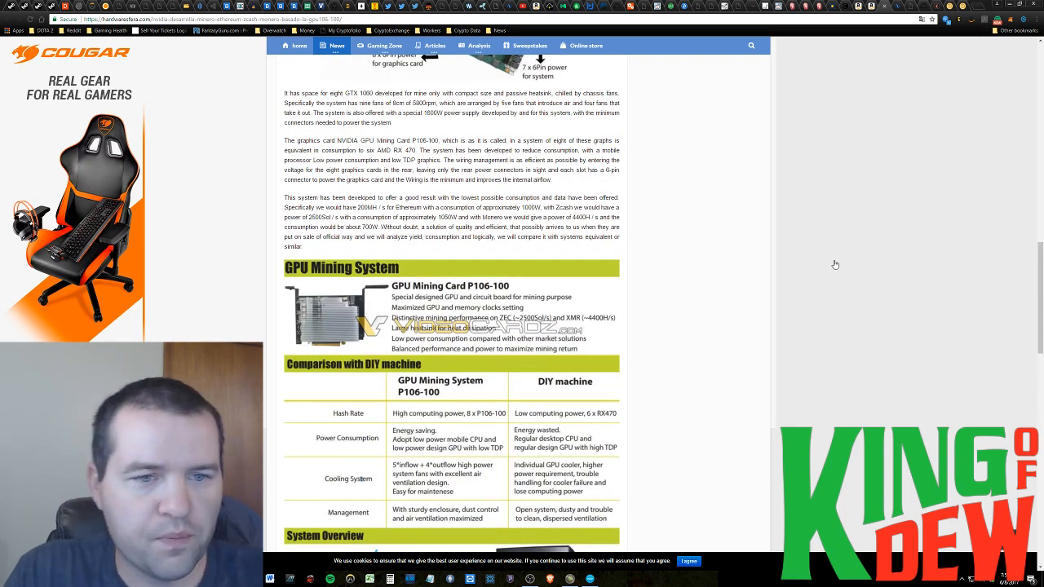
mouse_move(693, 212)
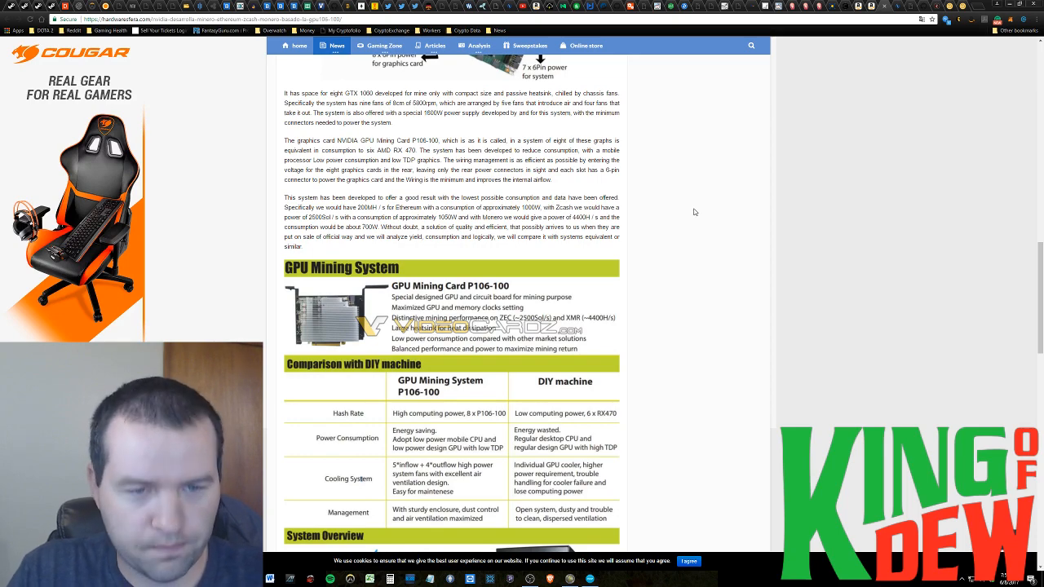